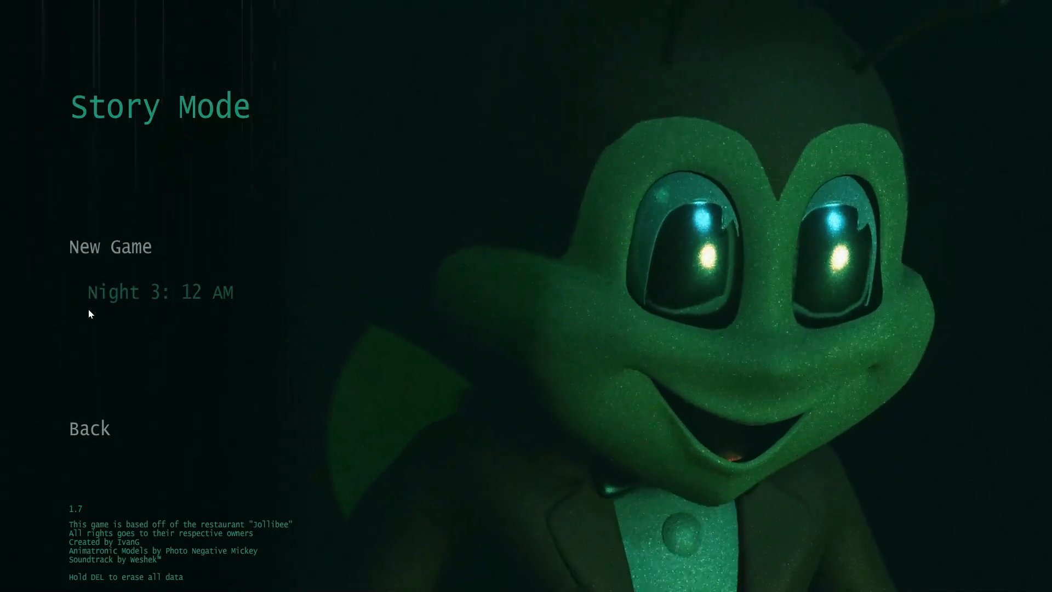
# Step: Continue the saved Night 3 from the Story Mode menu
pyautogui.click(160, 292)
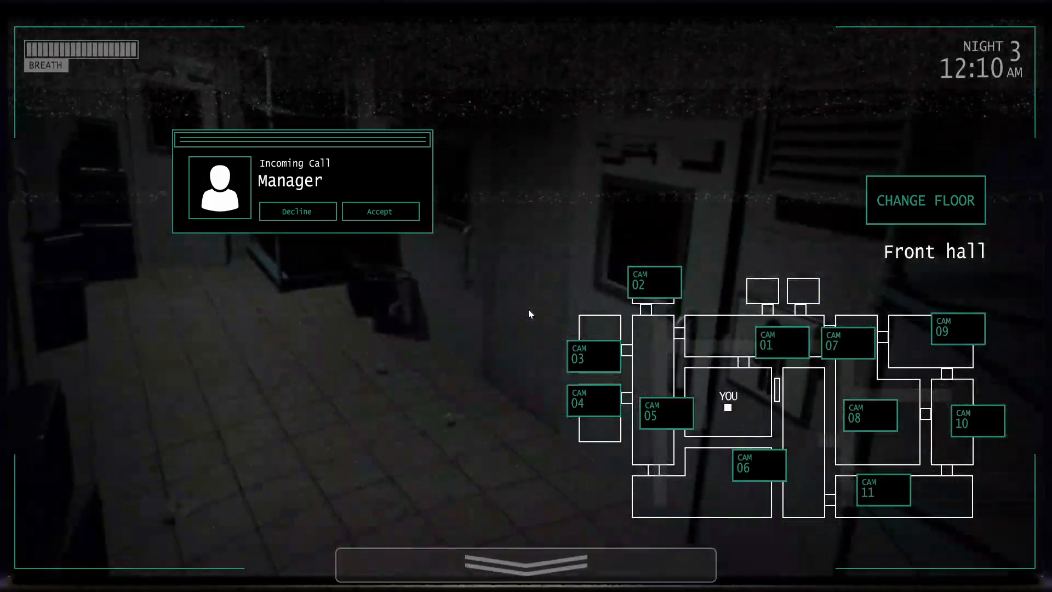
# Step: Accept the manager's call and change floor to the vent camera map
pyautogui.click(380, 210)
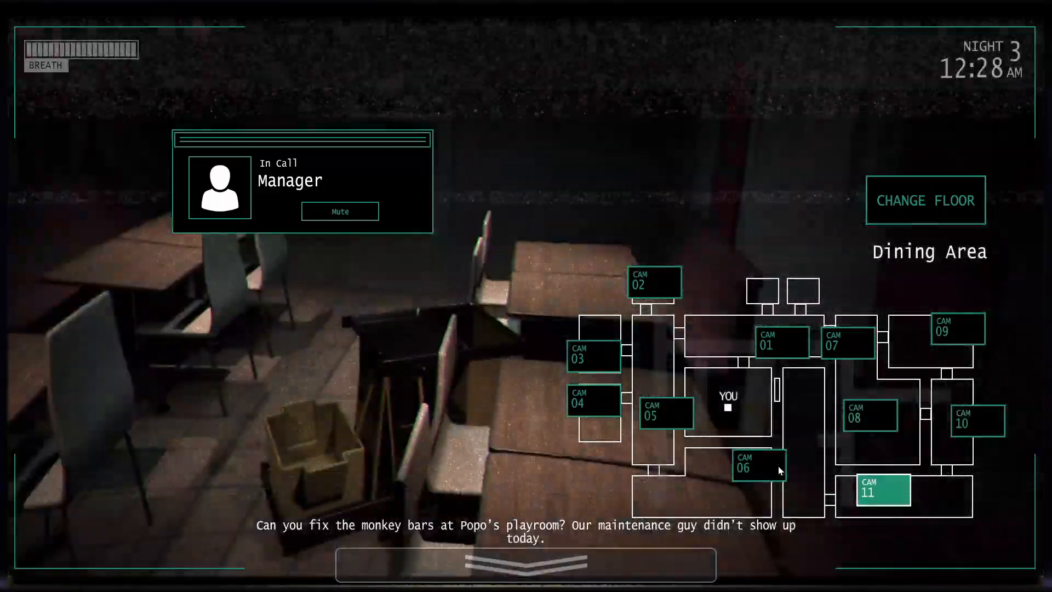
pyautogui.click(592, 354)
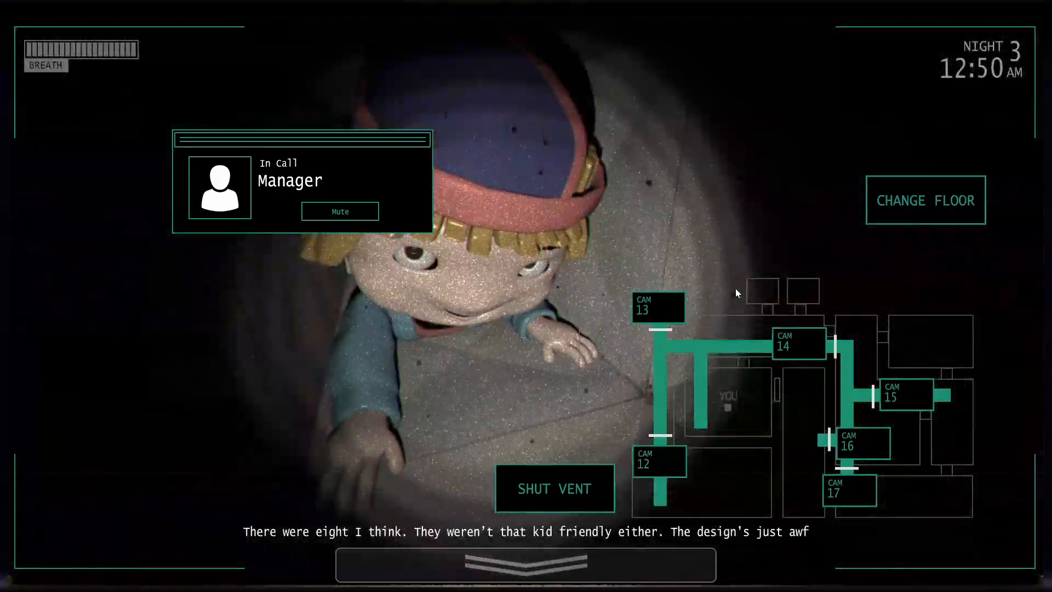
# Step: Shut the CAM 12 vent on the crawling kid and check duct sections CAM 13 and 14
pyautogui.click(555, 487)
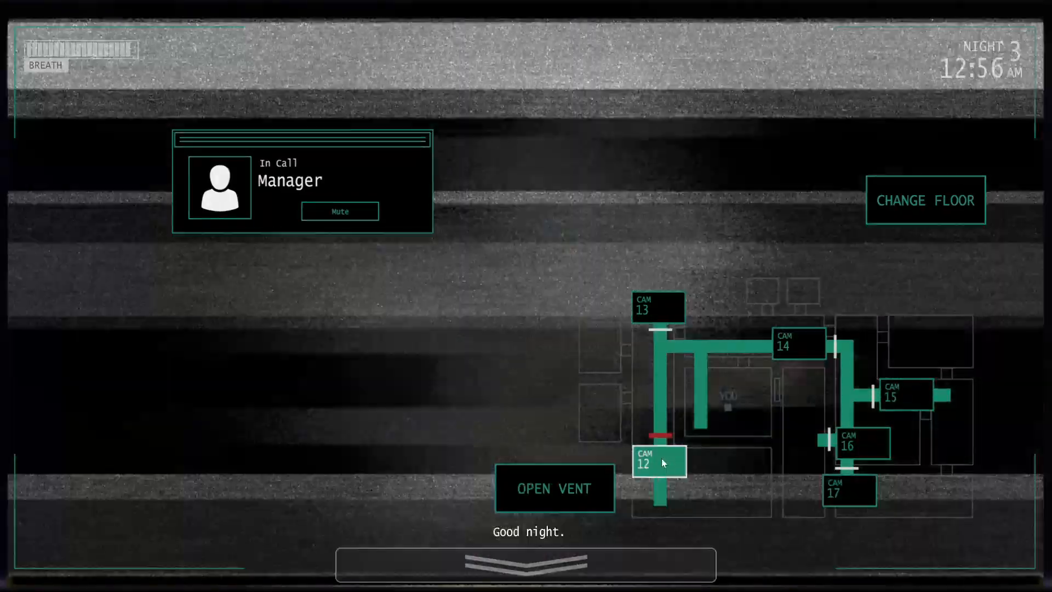
pyautogui.click(555, 488)
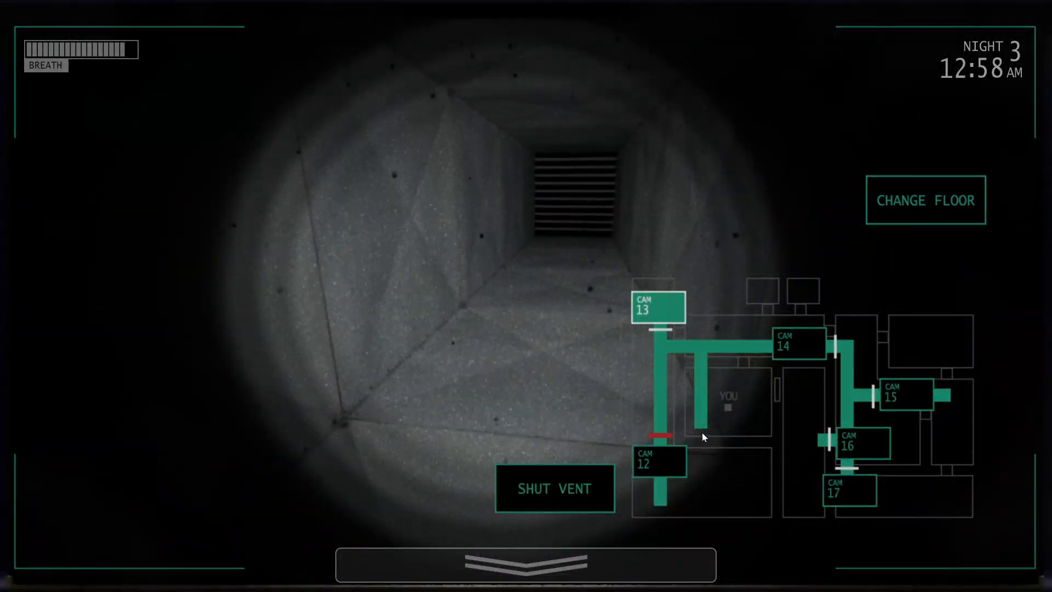
pyautogui.click(555, 488)
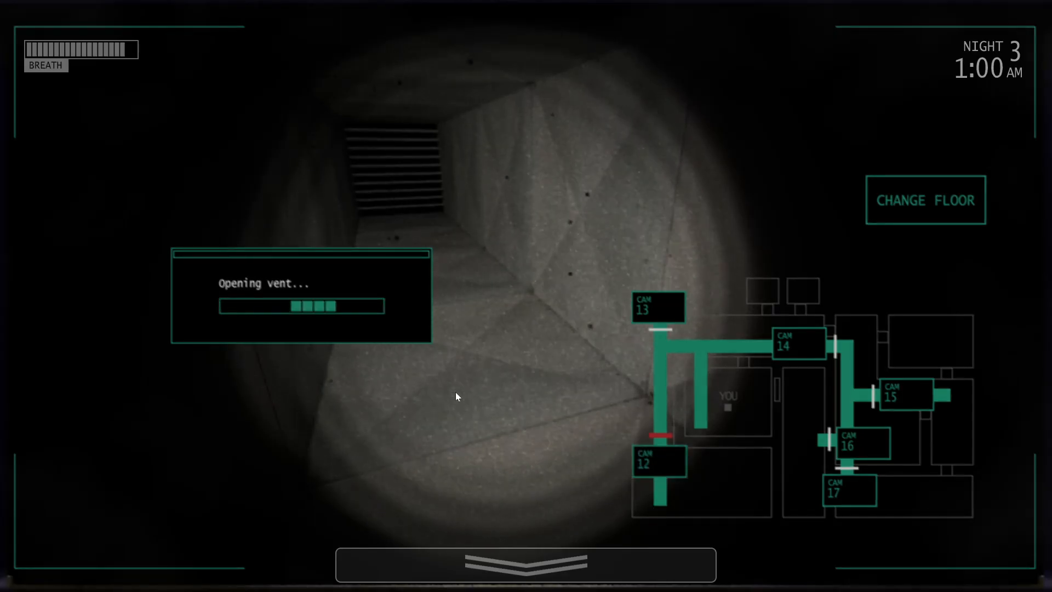
pyautogui.click(798, 343)
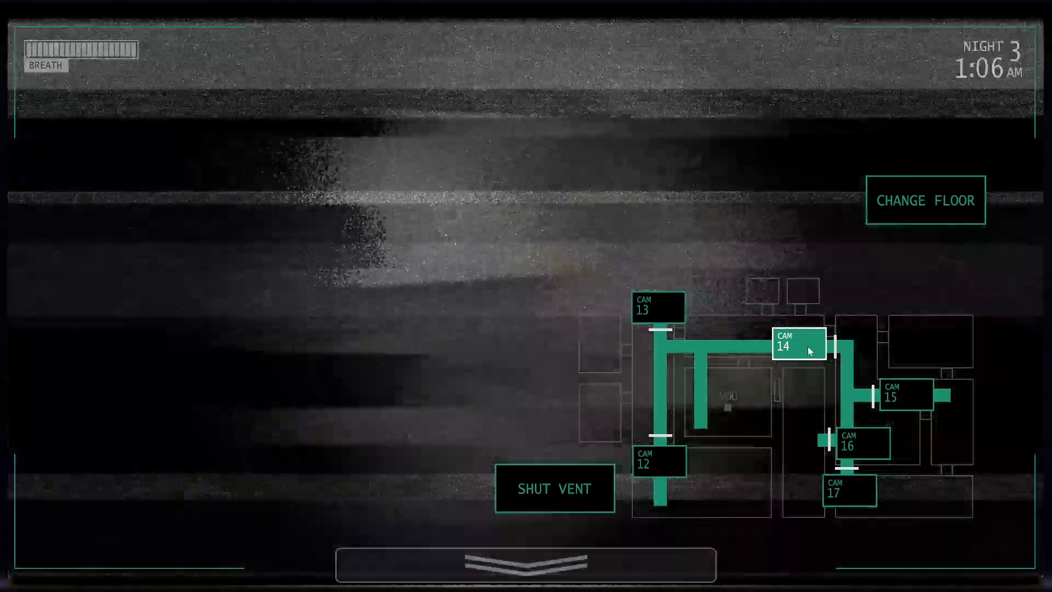
# Step: Return to the main floor cameras and watch Twirlie's Show Stage on CAM 09
pyautogui.click(925, 199)
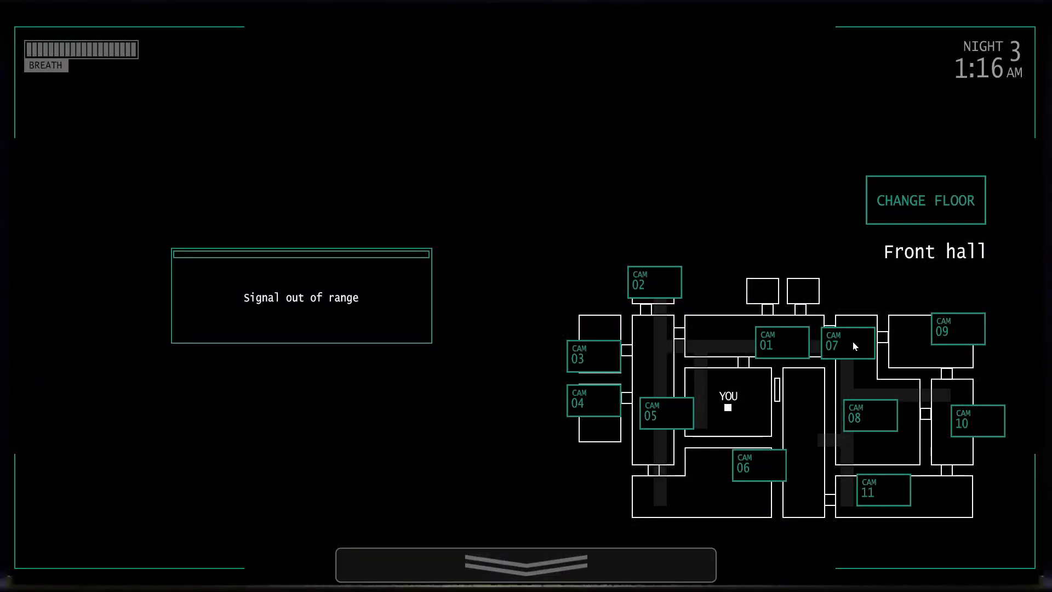
pyautogui.click(958, 329)
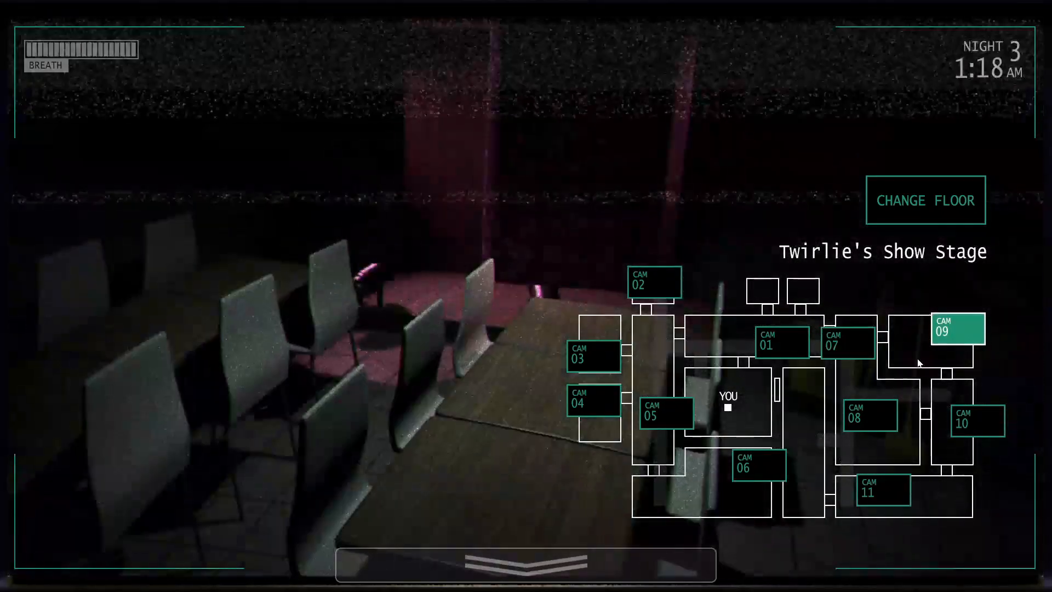
pyautogui.click(665, 410)
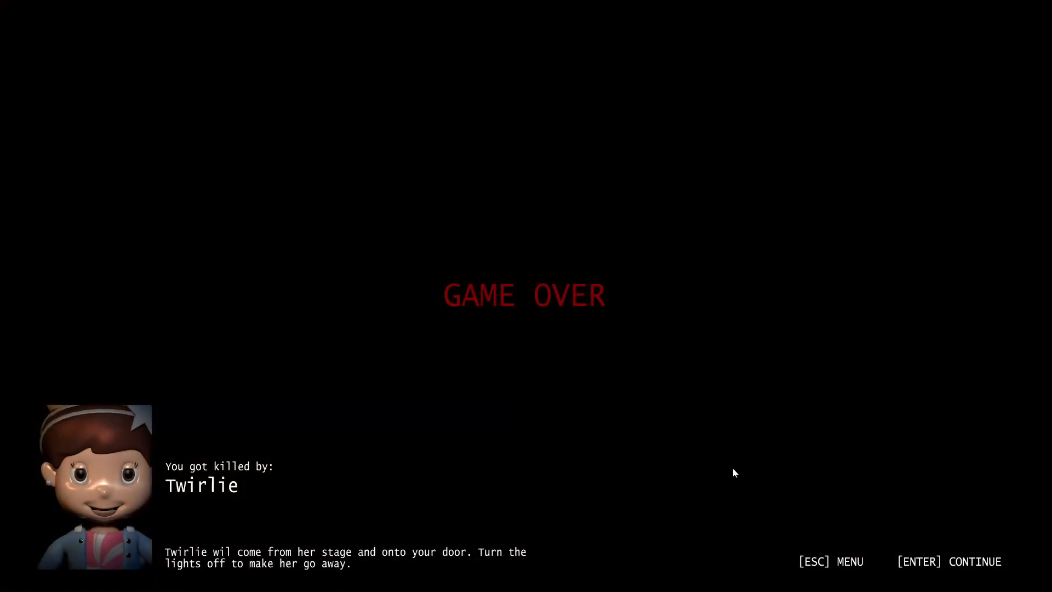
pyautogui.moveTo(692, 462)
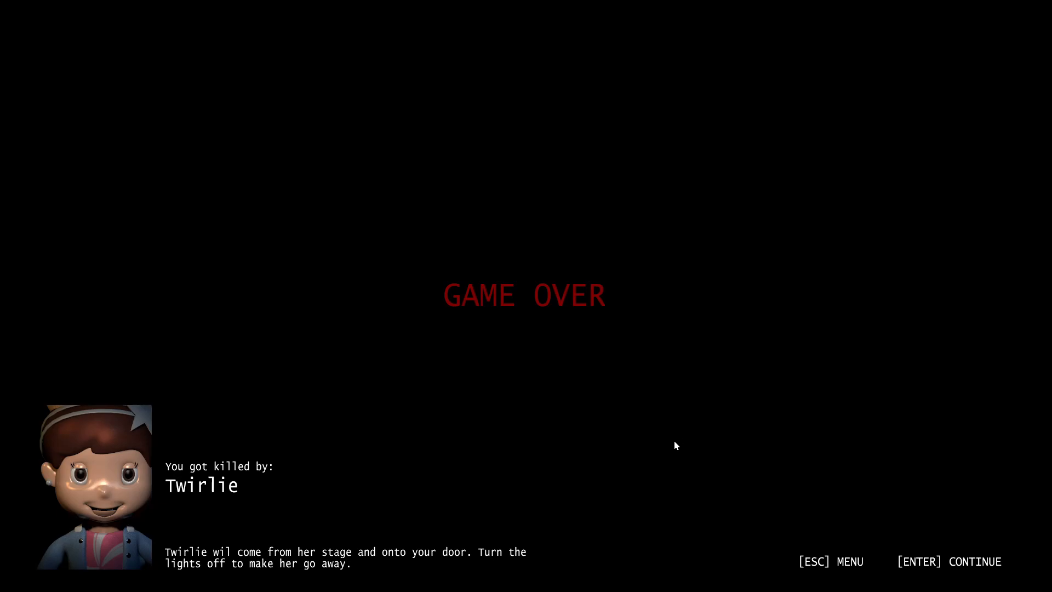
pyautogui.moveTo(641, 445)
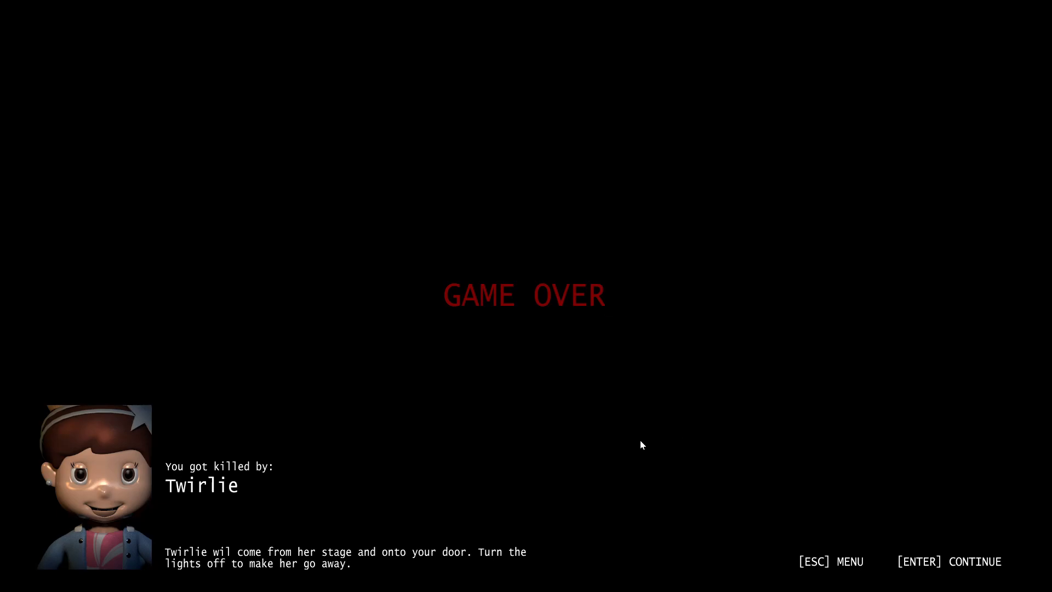
pyautogui.moveTo(476, 319)
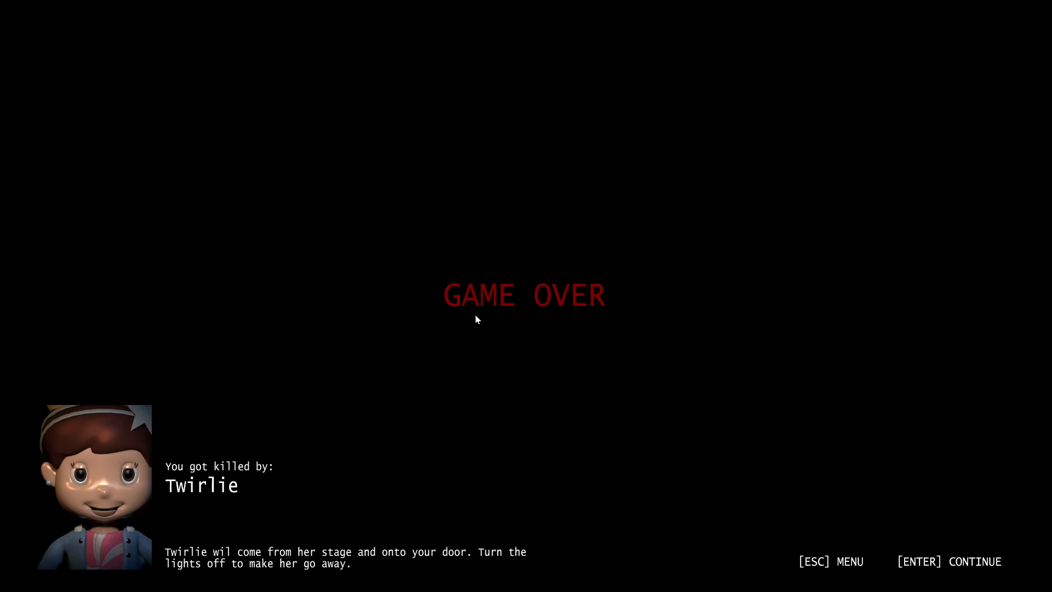
pyautogui.moveTo(502, 342)
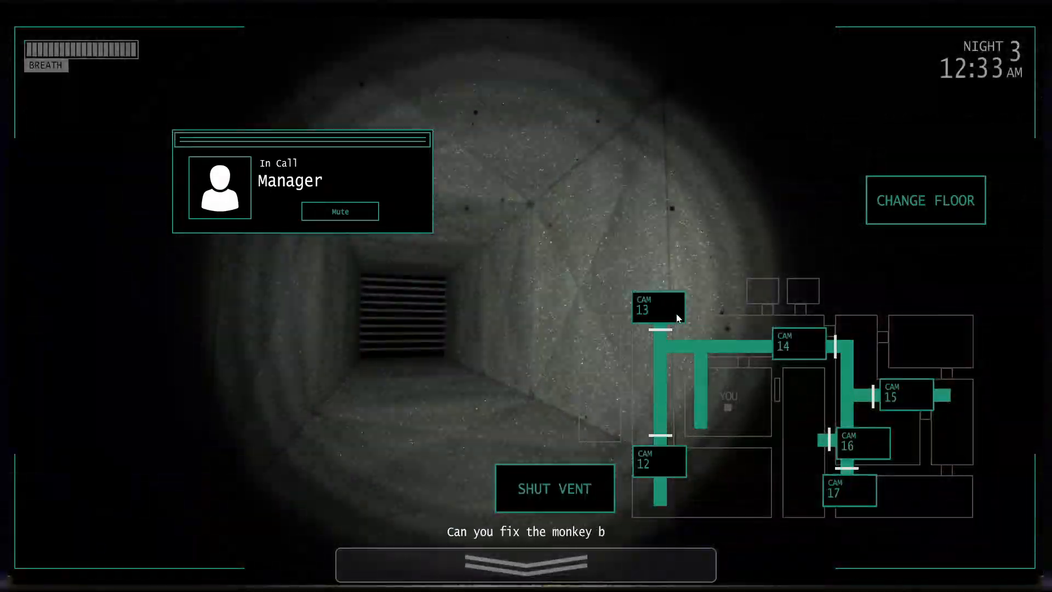
# Step: Change floor back to the main camera map to watch the Supply Closet
pyautogui.click(925, 200)
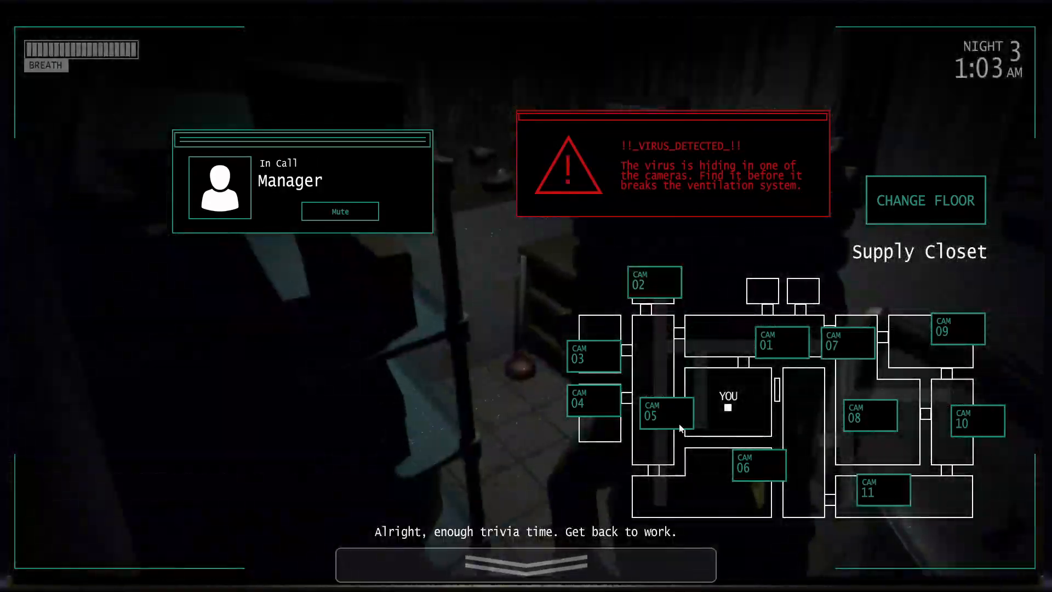
# Step: Watch Kitchen A, then move to the vent cameras and check the right-hand duct branch
pyautogui.click(593, 398)
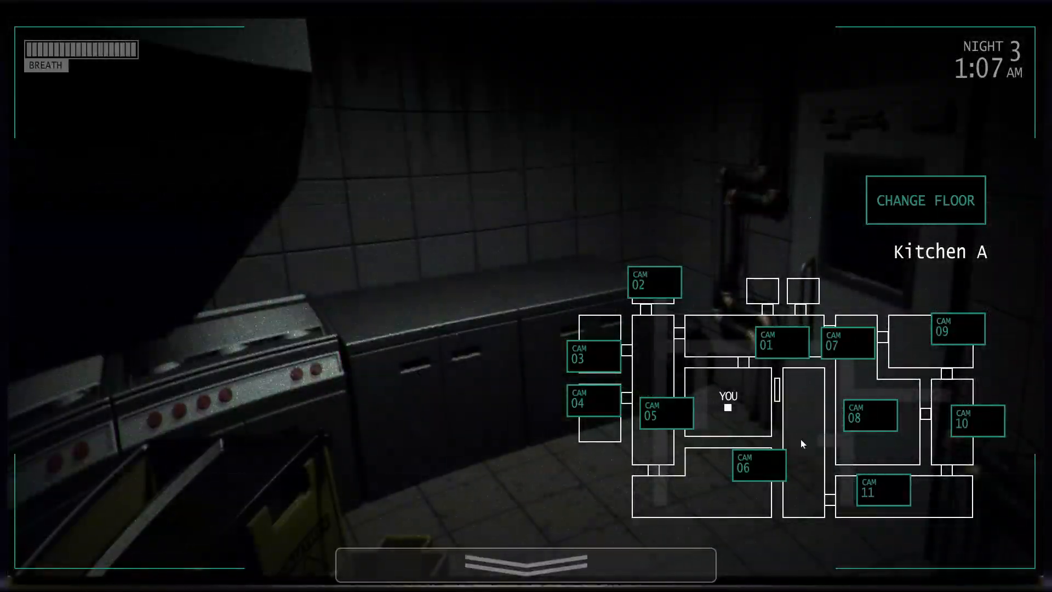
pyautogui.click(977, 418)
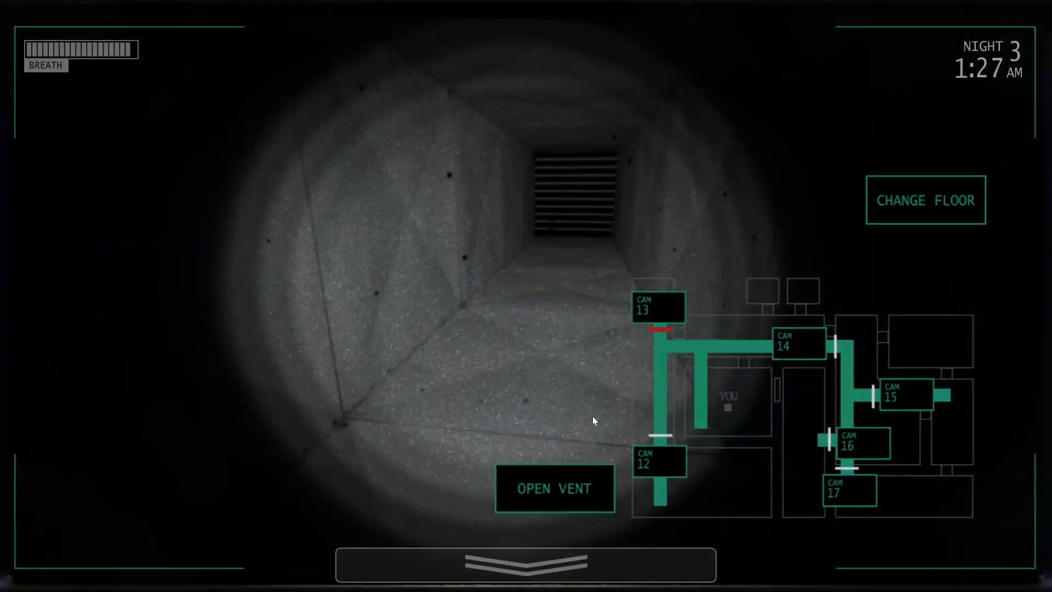
pyautogui.click(554, 488)
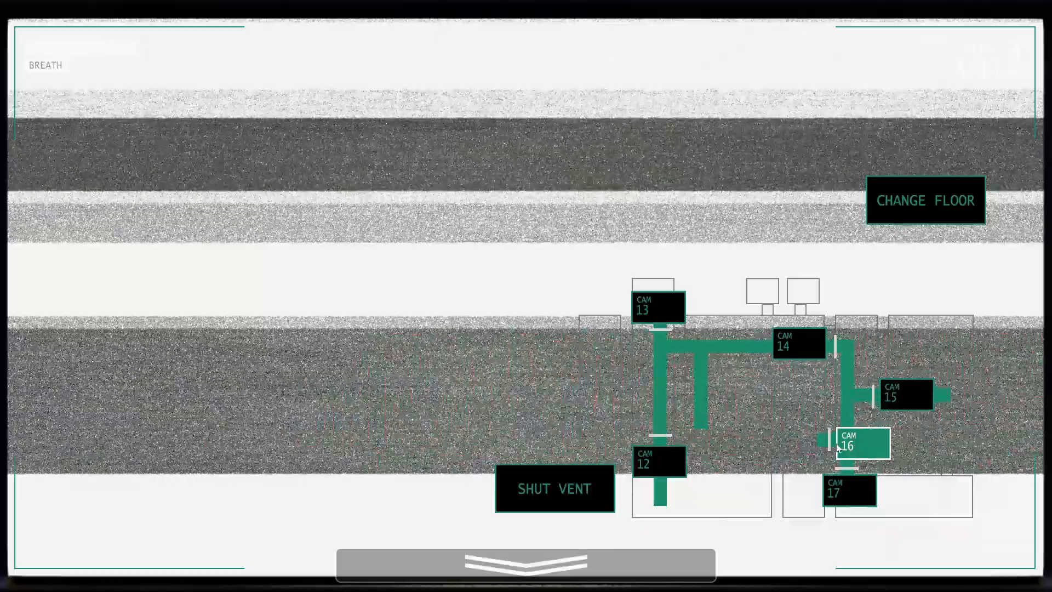
pyautogui.click(925, 200)
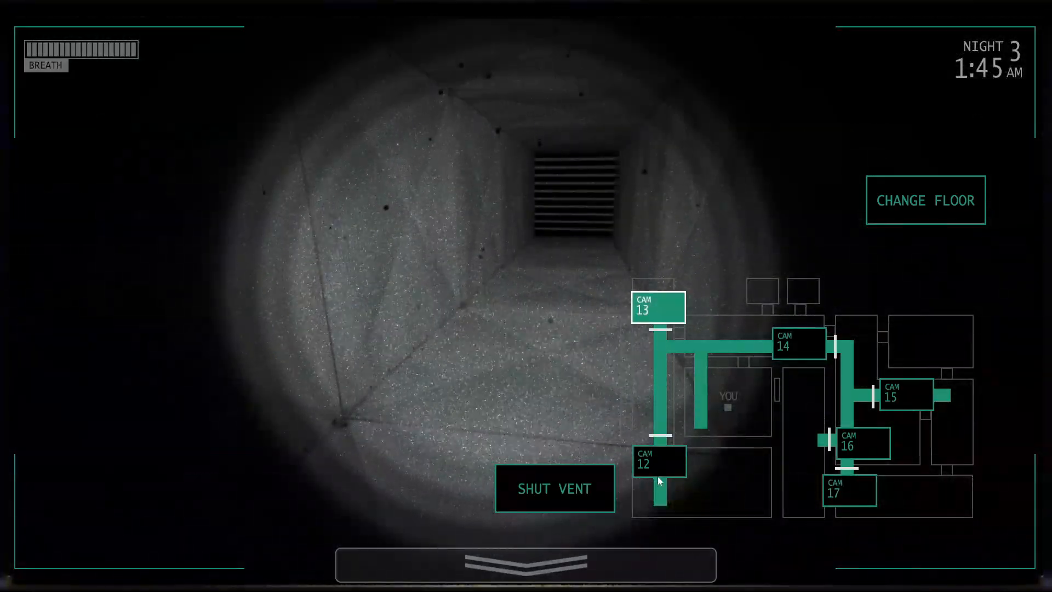
pyautogui.click(906, 394)
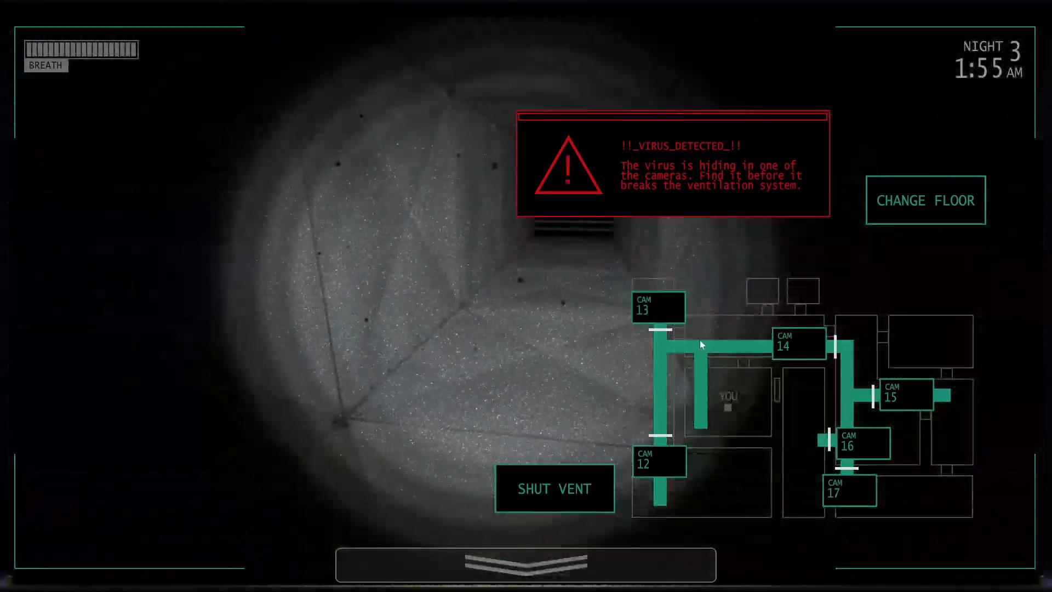
# Step: Hunt the virus on the floor cams, close the Roxy and Mac Tonight ads, and shut the CAM 12 vent
pyautogui.click(925, 199)
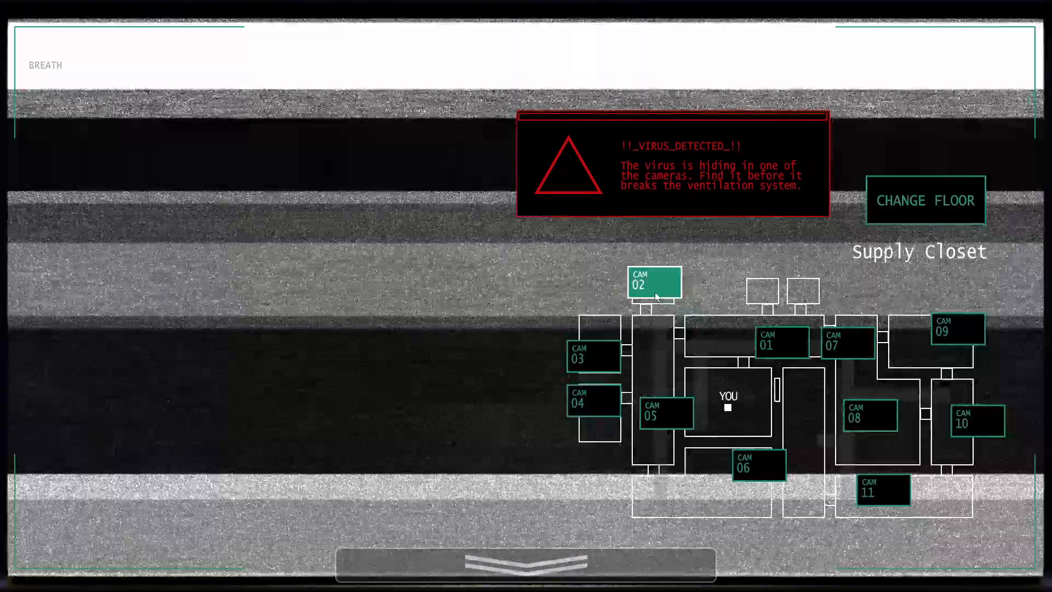
pyautogui.click(925, 199)
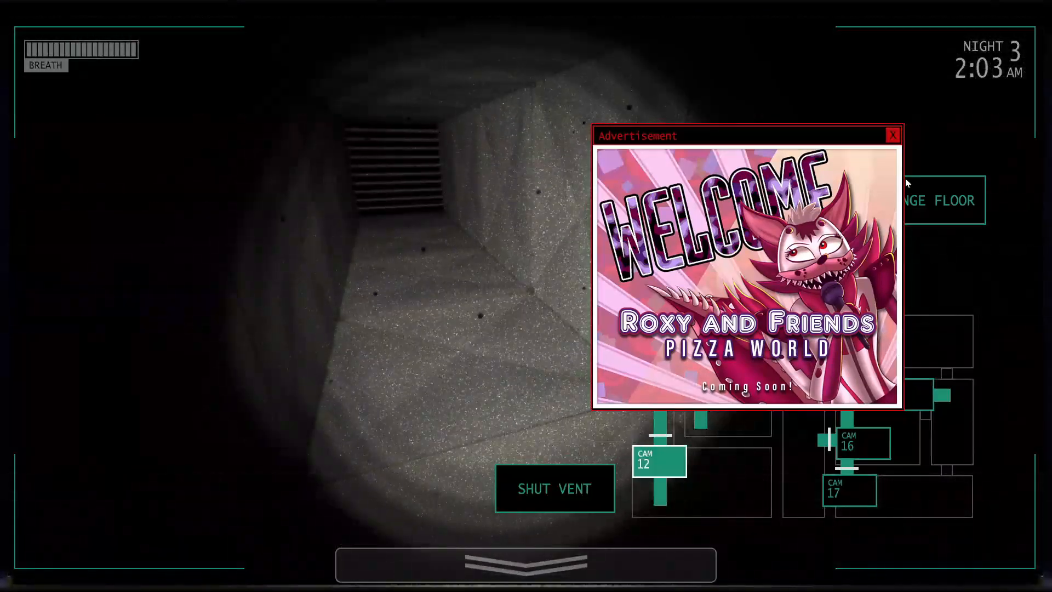
pyautogui.click(893, 134)
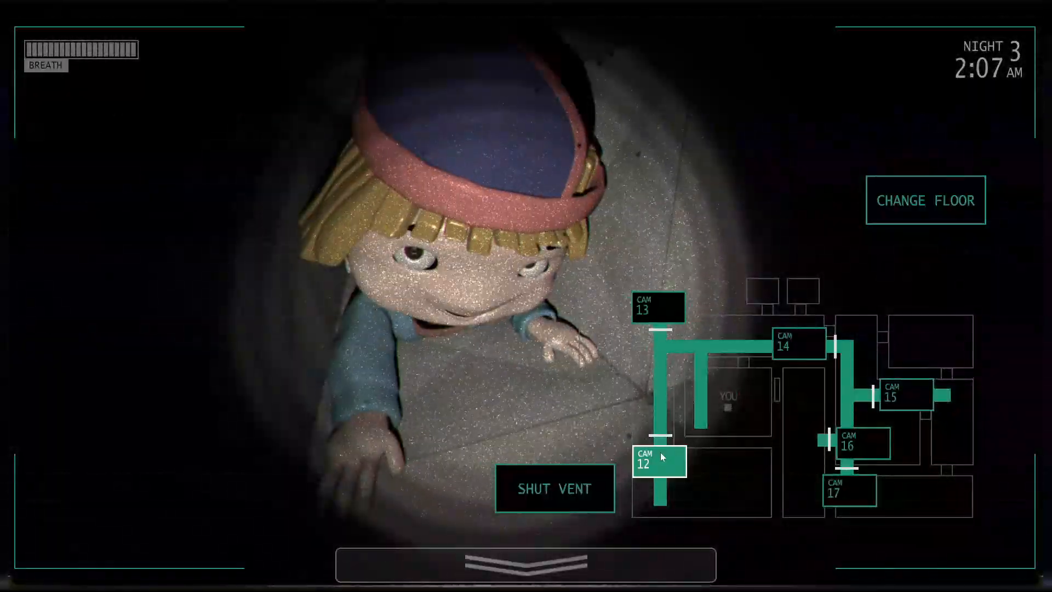
pyautogui.click(554, 487)
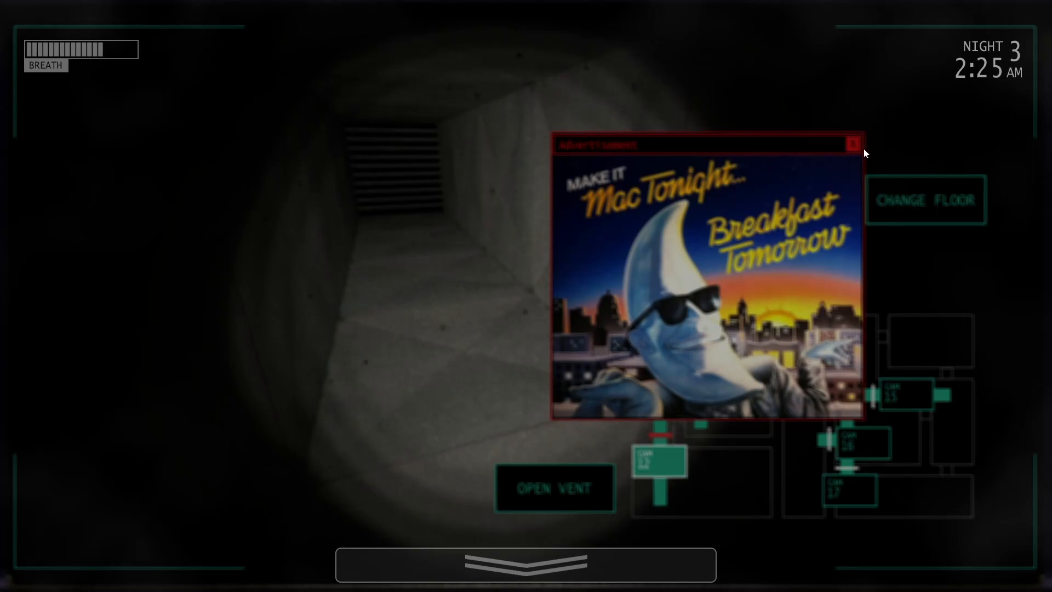
pyautogui.click(554, 488)
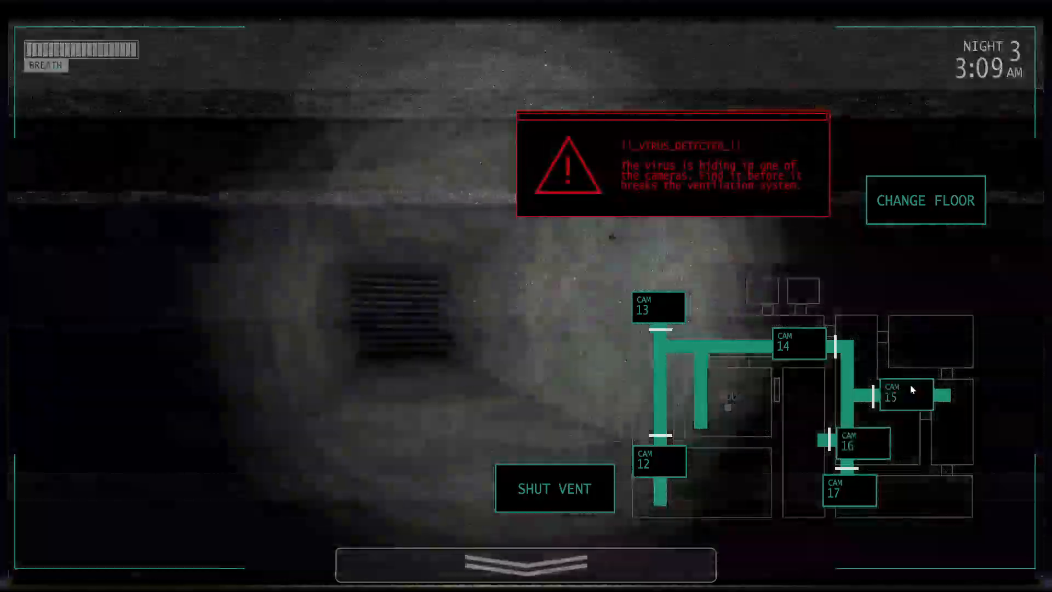
# Step: Search the floor cameras again for the virus, checking camera 07
pyautogui.click(925, 199)
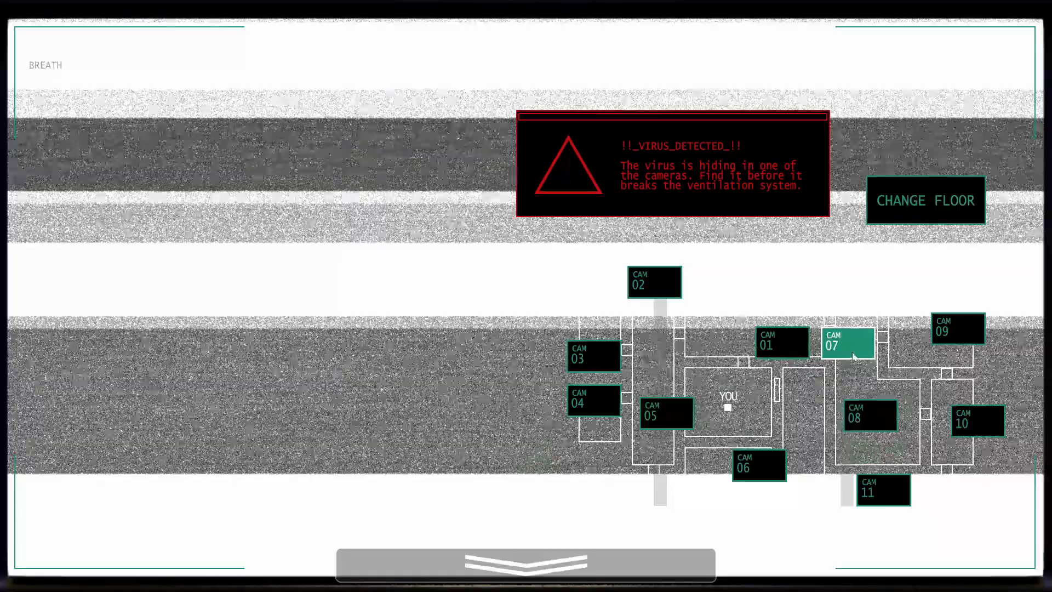
pyautogui.click(847, 344)
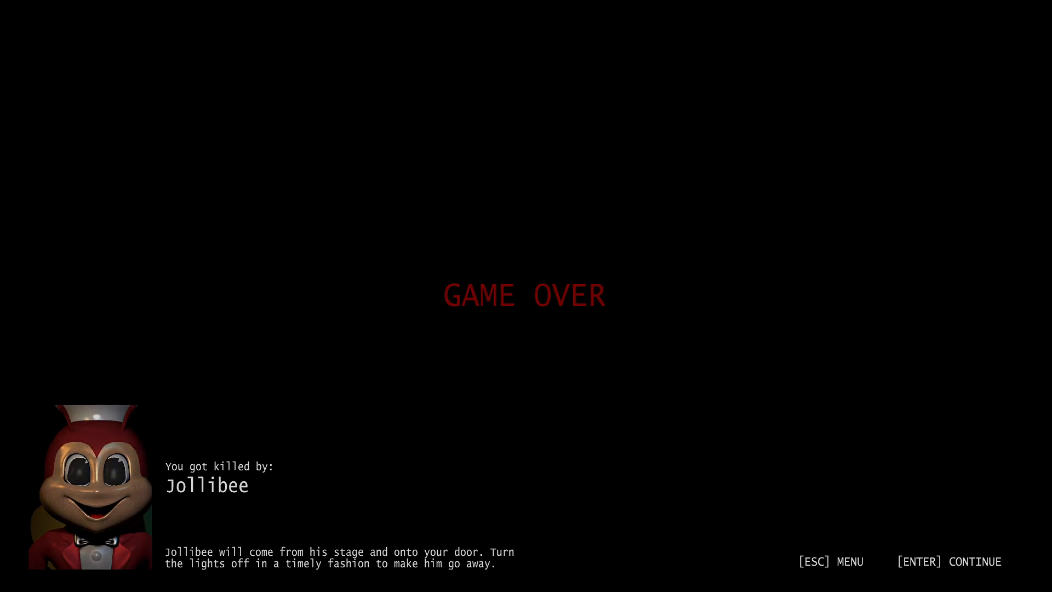
# Step: Continue past the Game Over screen to restart Night 3
pyautogui.press('enter')
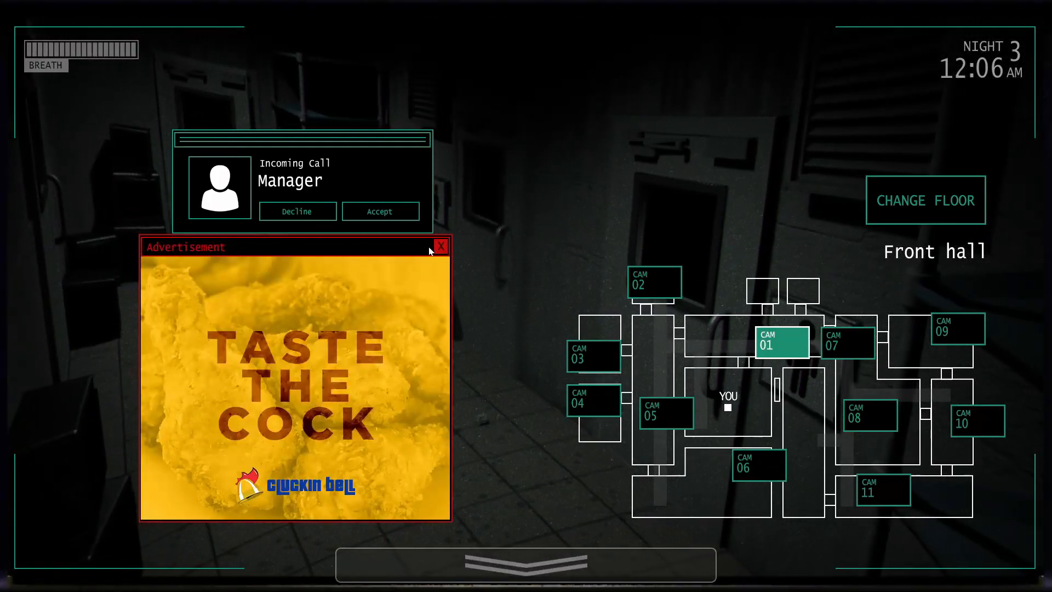
# Step: Close the Cluckin Bell ad and look around the office toward the vents
pyautogui.click(379, 210)
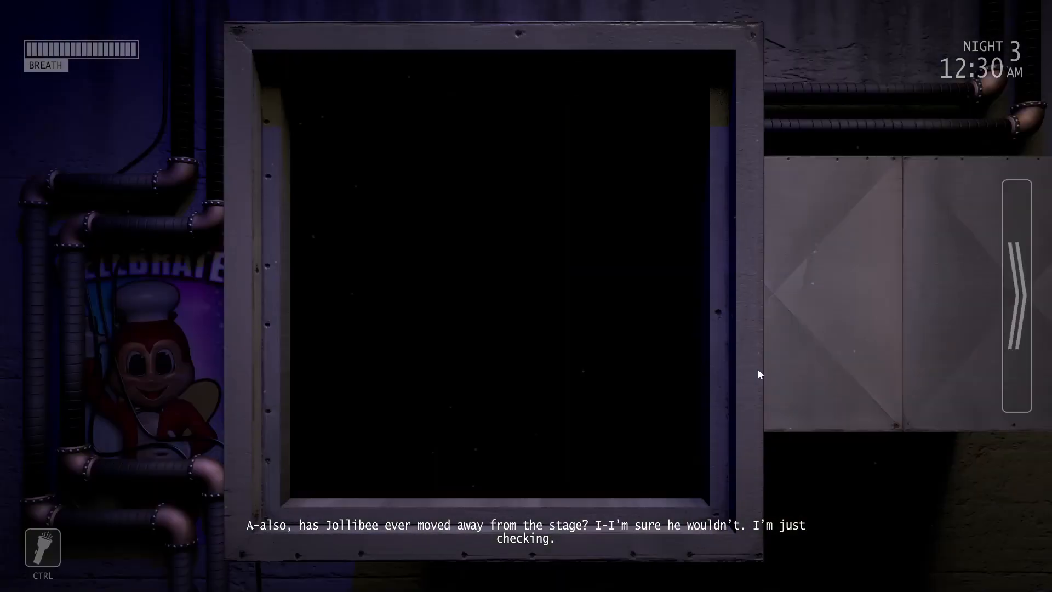
pyautogui.click(1017, 289)
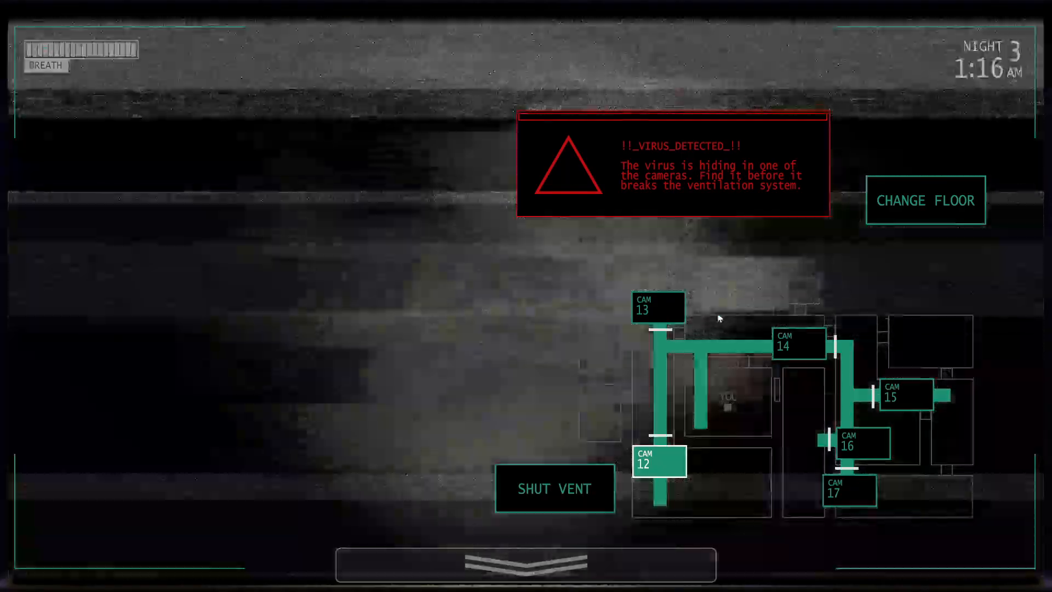
# Step: Change floor and check camera 02 to hunt down the virus warning
pyautogui.click(925, 201)
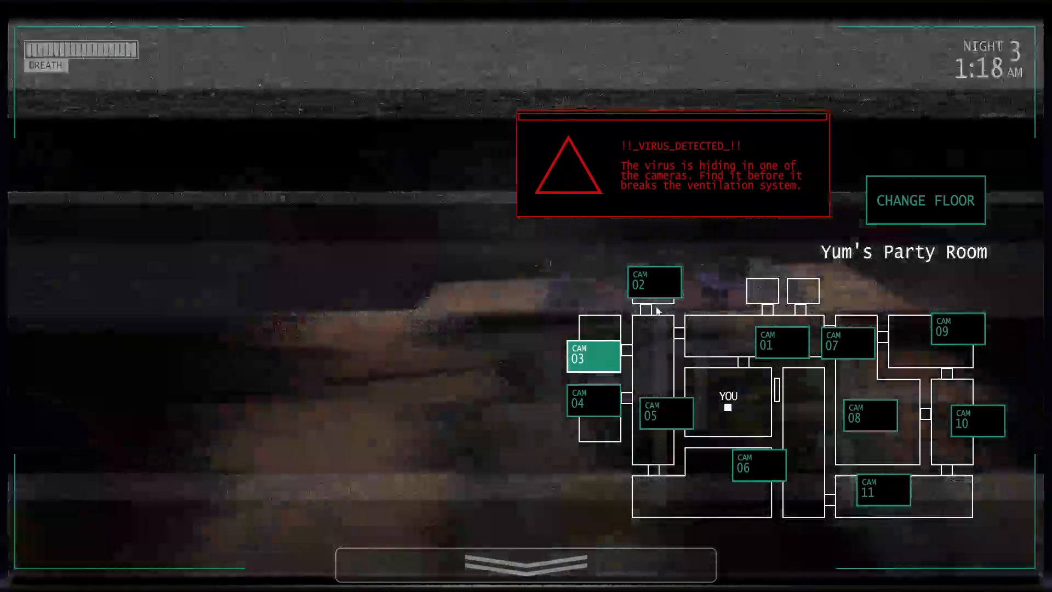
pyautogui.click(847, 341)
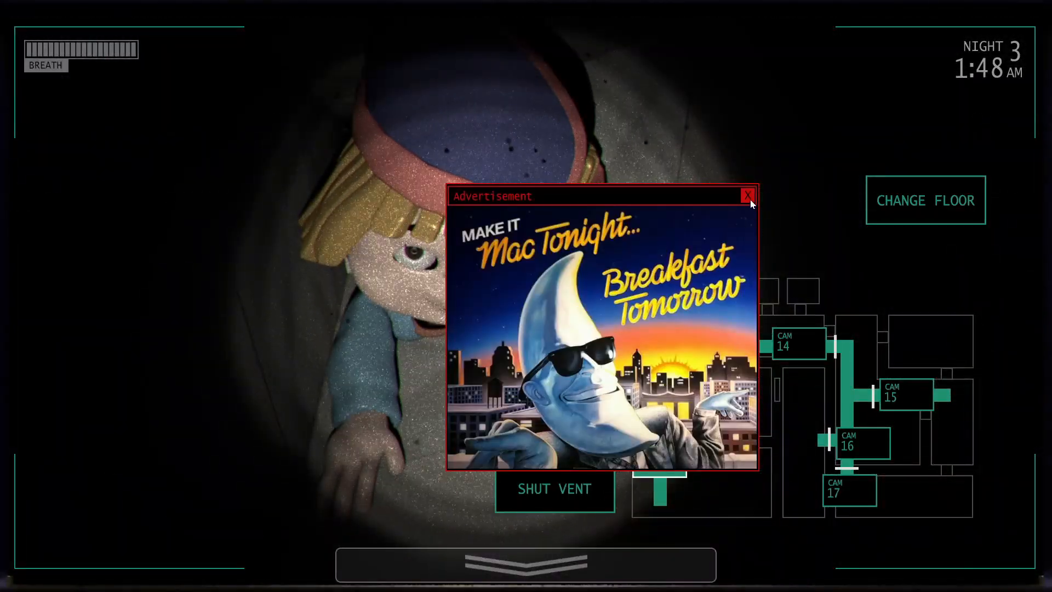
# Step: Close the Mac Tonight ad and shut the vent on the kid at CAM 13
pyautogui.click(747, 195)
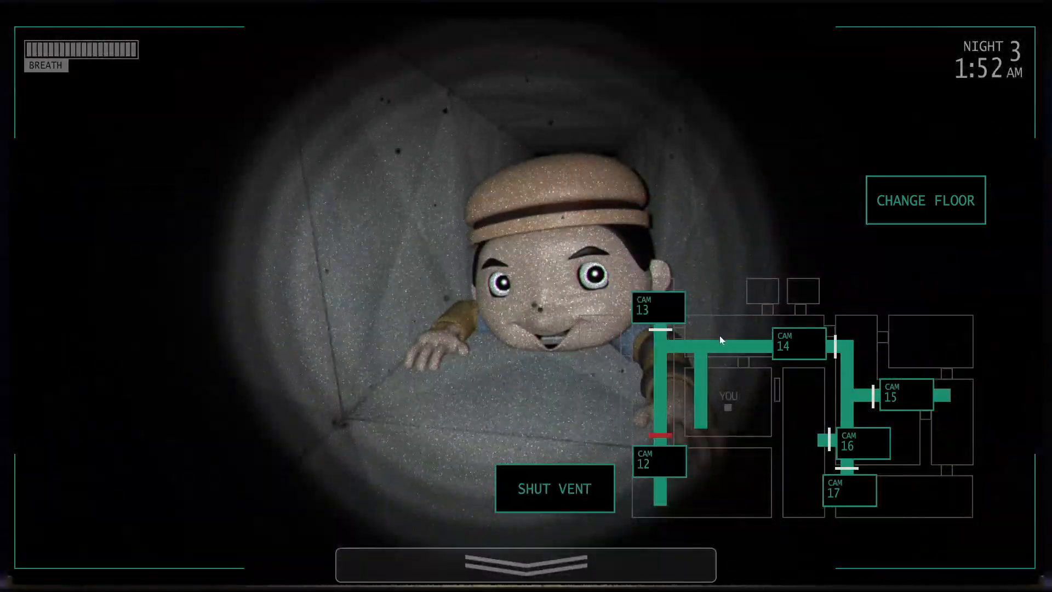
pyautogui.click(554, 487)
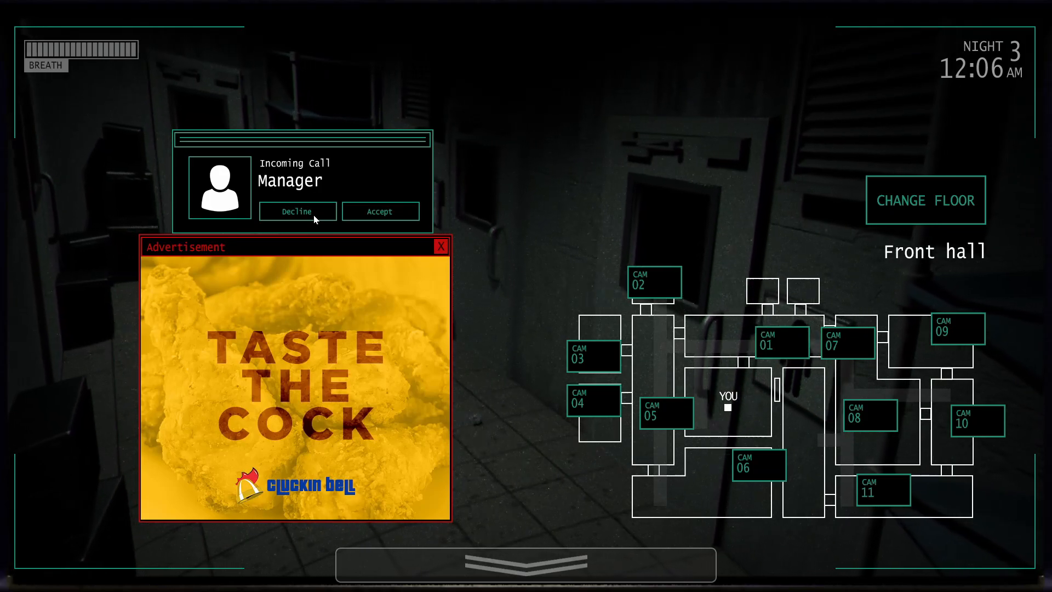
# Step: Decline the manager's call and close the kids' show advertisement
pyautogui.click(440, 246)
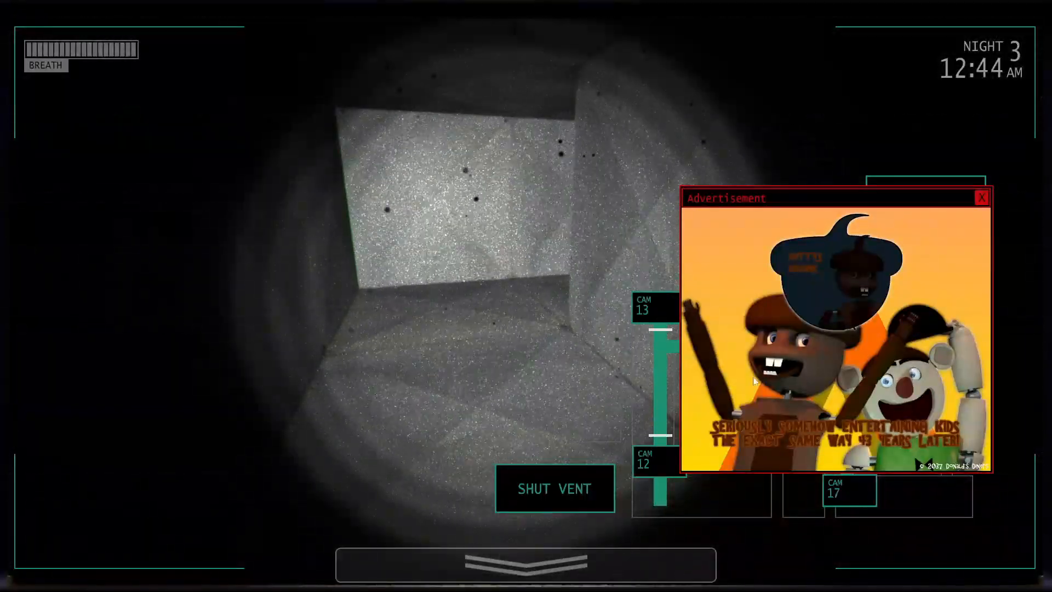
pyautogui.click(981, 196)
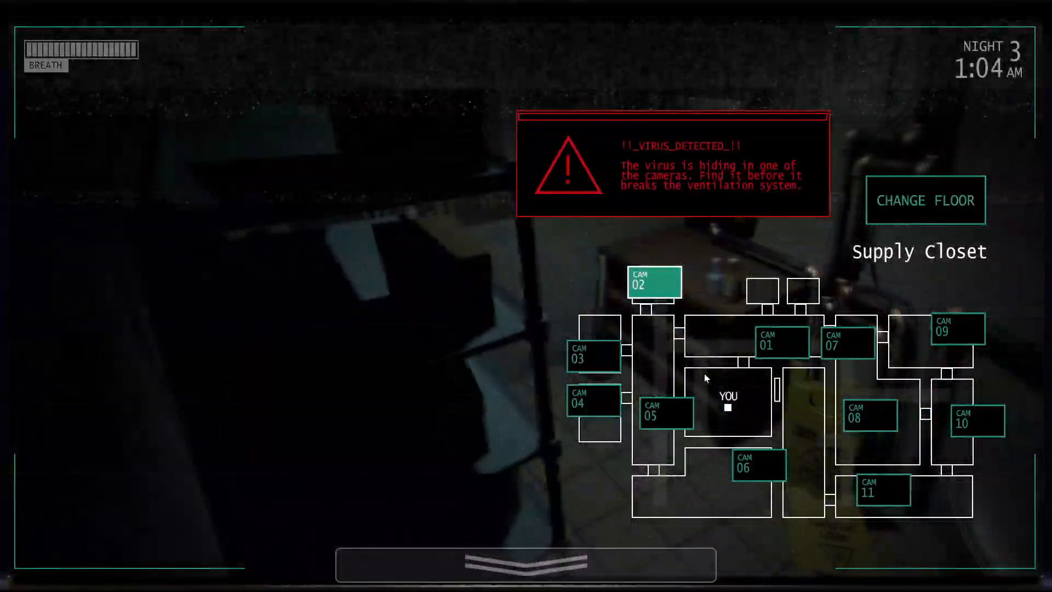
# Step: Hunt the virus across cameras and shut the vent on the kid at CAM 13, reopening it once clear
pyautogui.click(925, 200)
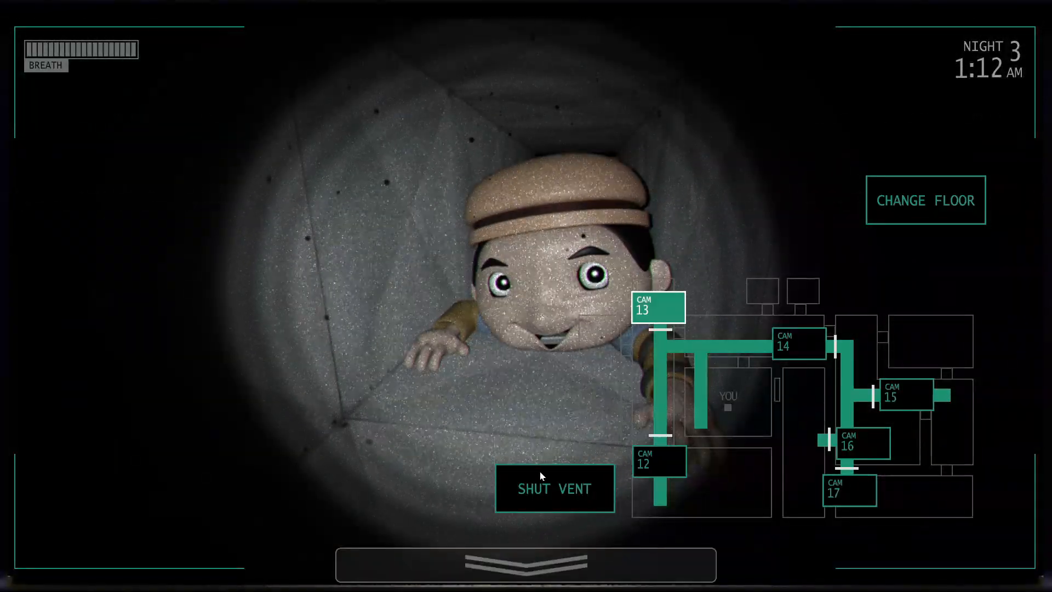
pyautogui.click(554, 489)
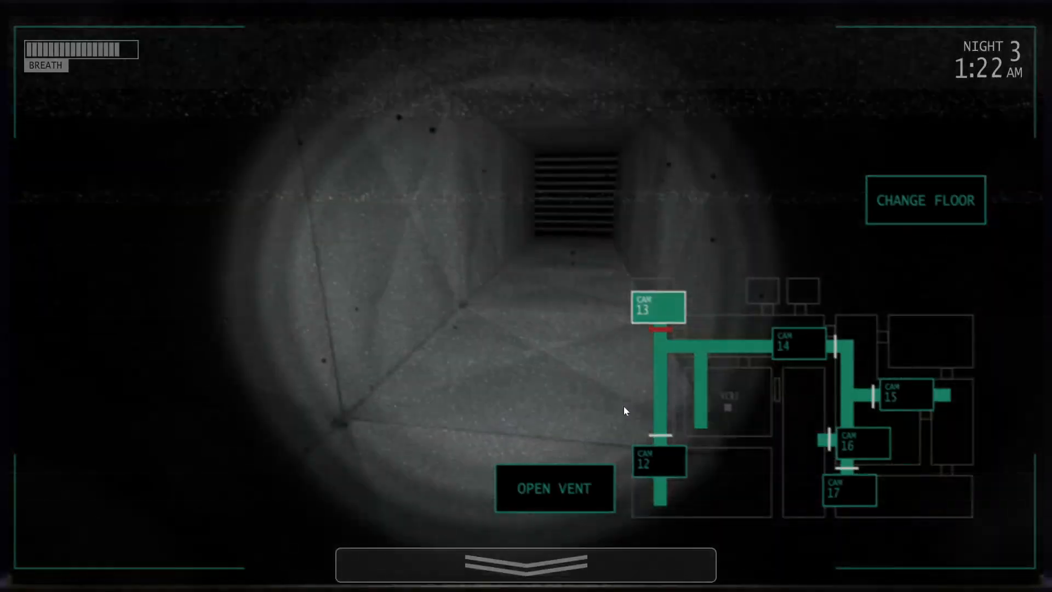
pyautogui.click(554, 487)
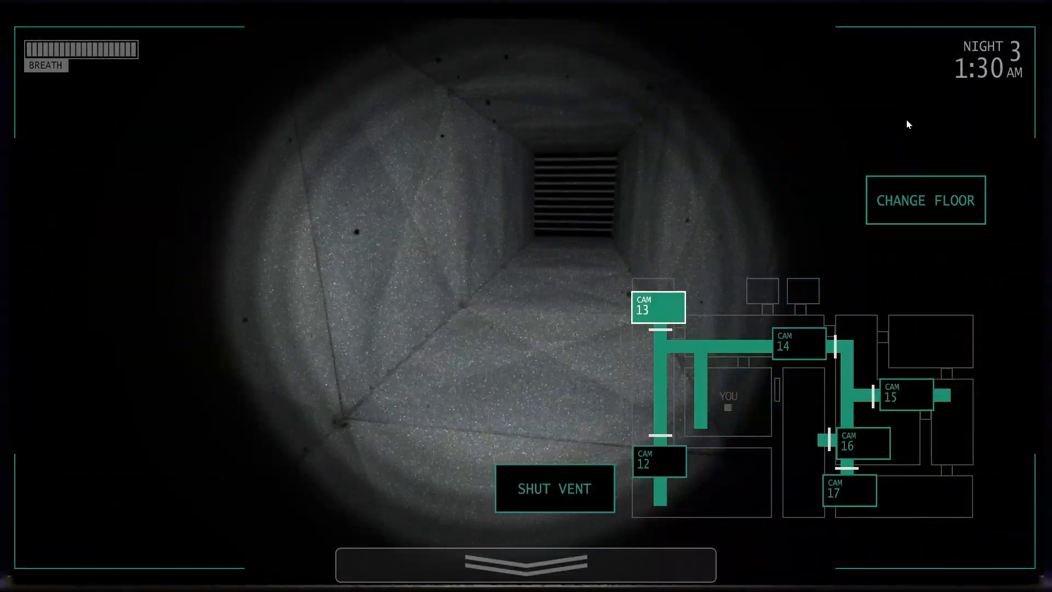
pyautogui.click(554, 488)
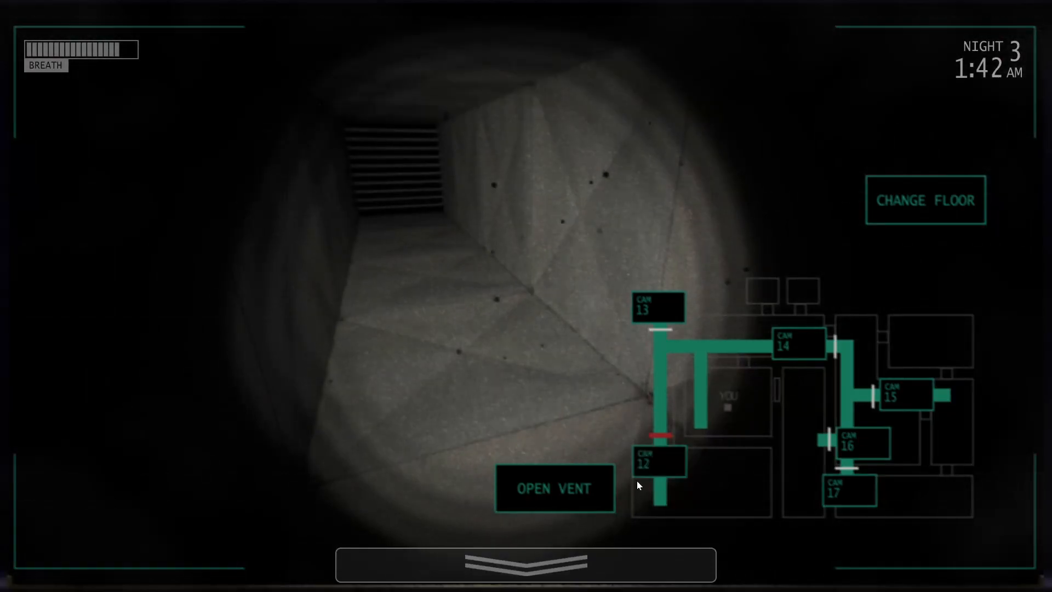
pyautogui.click(555, 488)
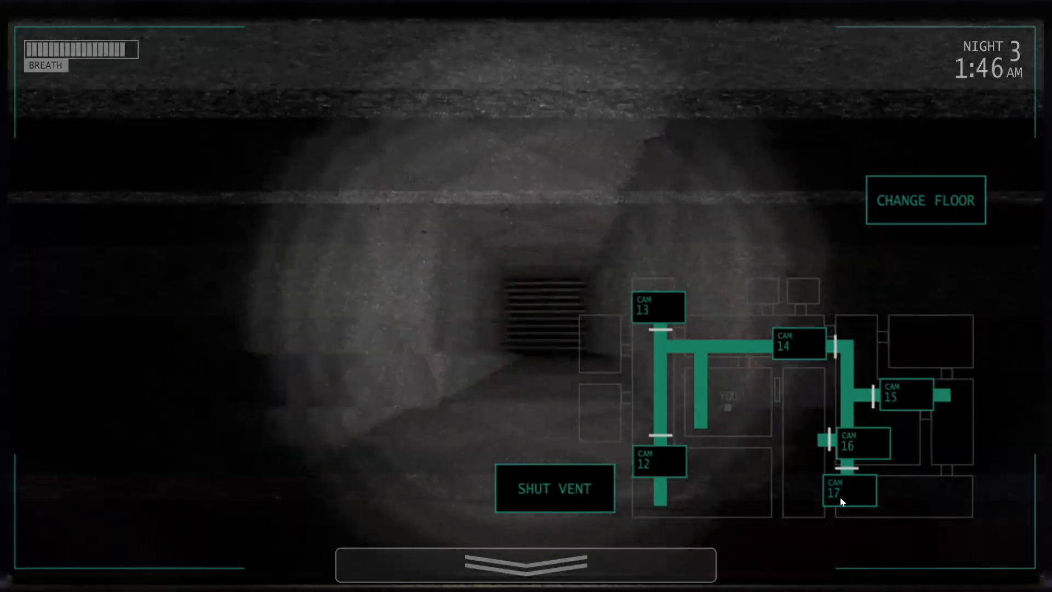
pyautogui.click(659, 461)
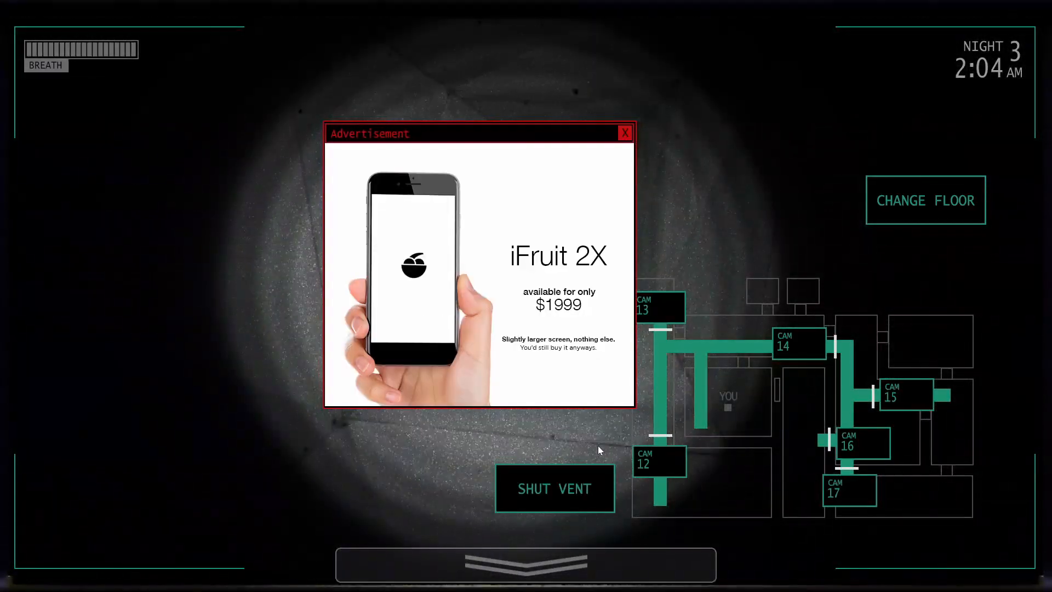
# Step: Shut the vent on the kid crawling through the upper passage and close the Roxy and Friends ad
pyautogui.click(623, 132)
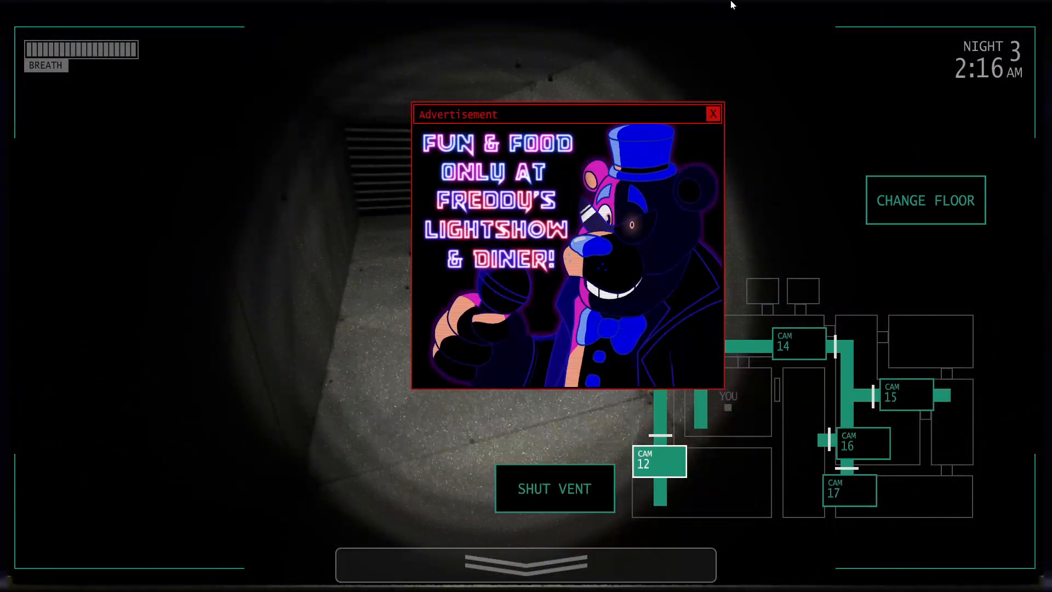
pyautogui.click(713, 114)
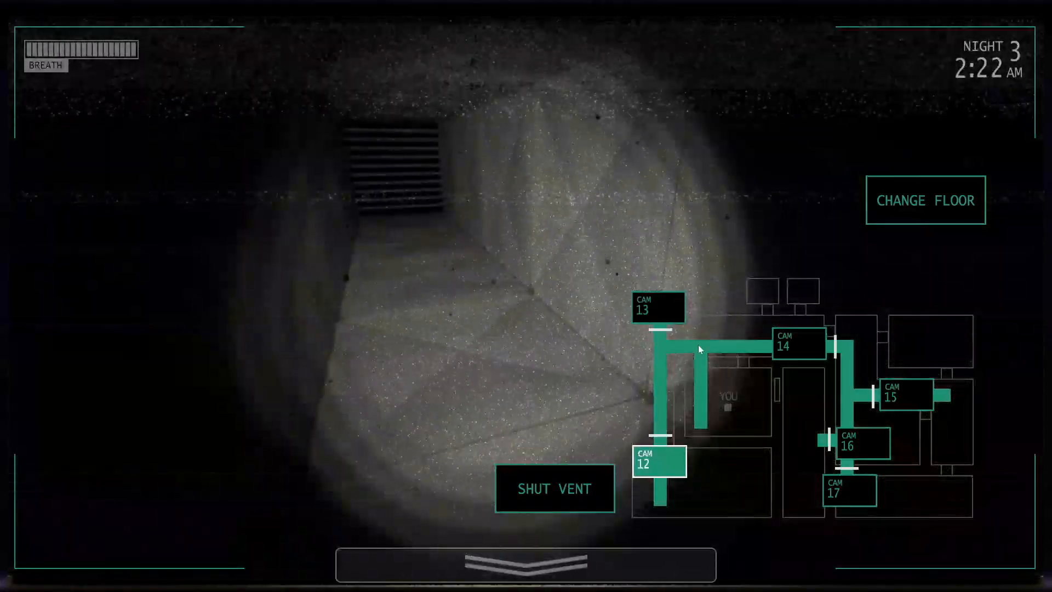
pyautogui.click(555, 486)
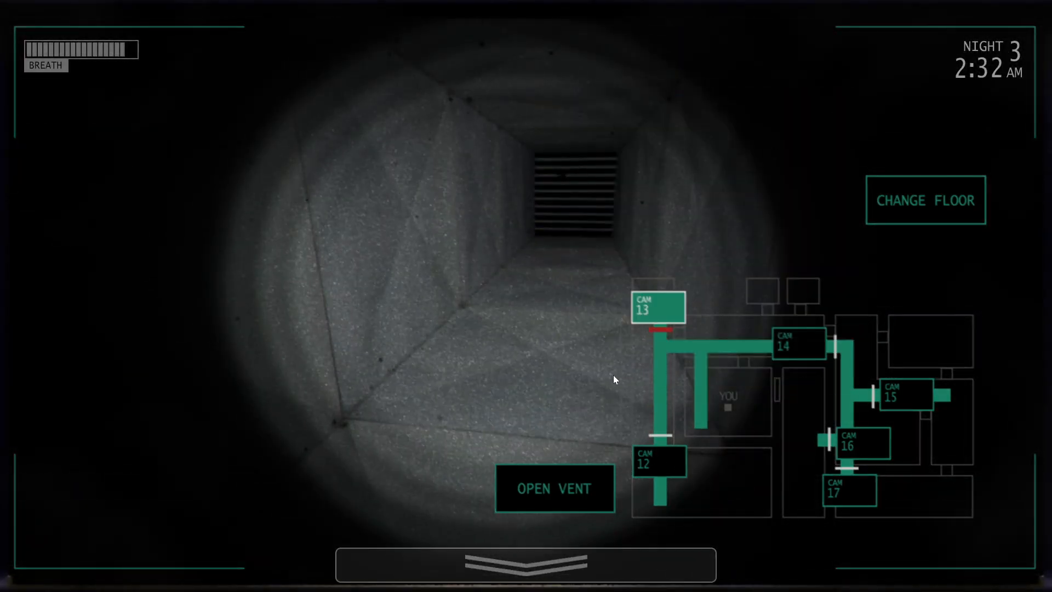
pyautogui.click(555, 488)
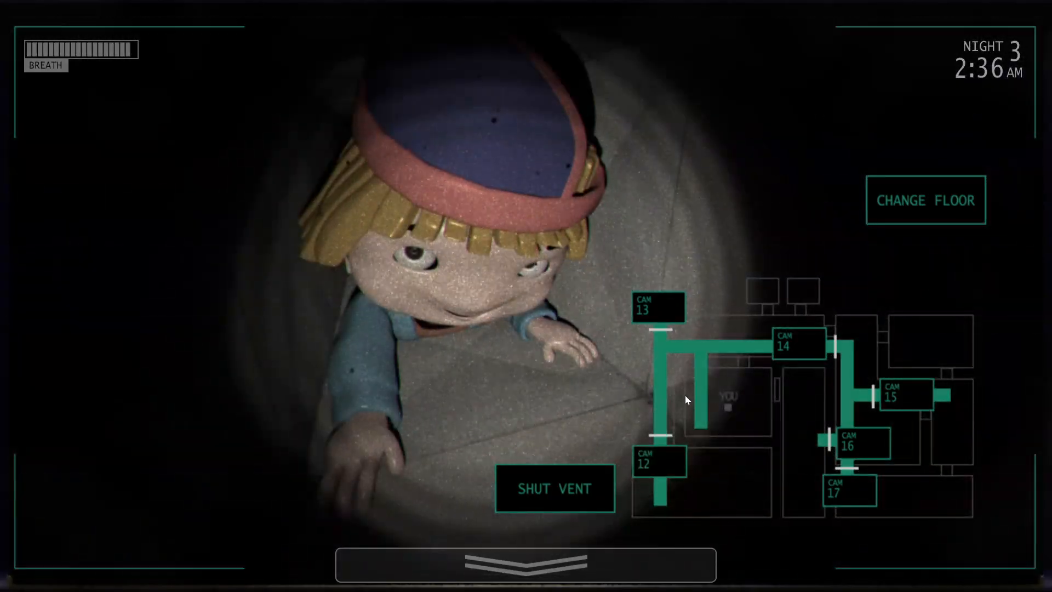
pyautogui.click(554, 487)
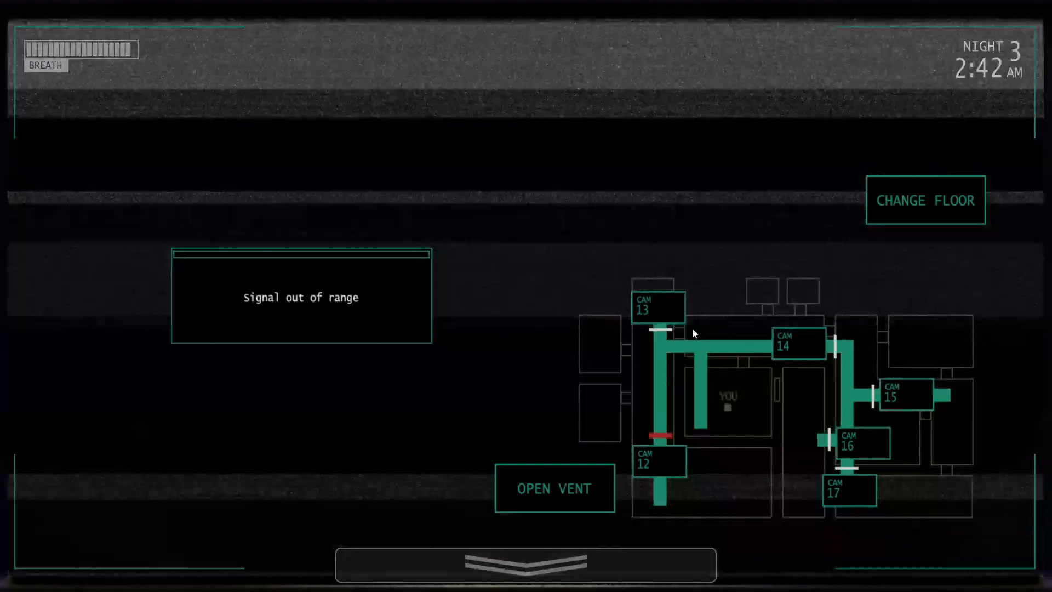
pyautogui.click(555, 488)
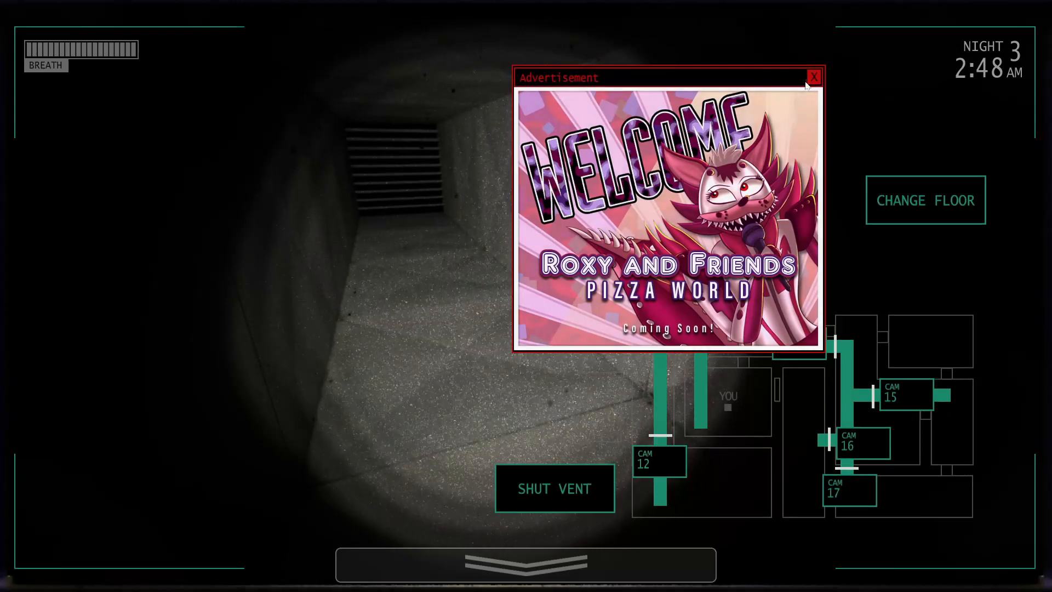
pyautogui.click(815, 77)
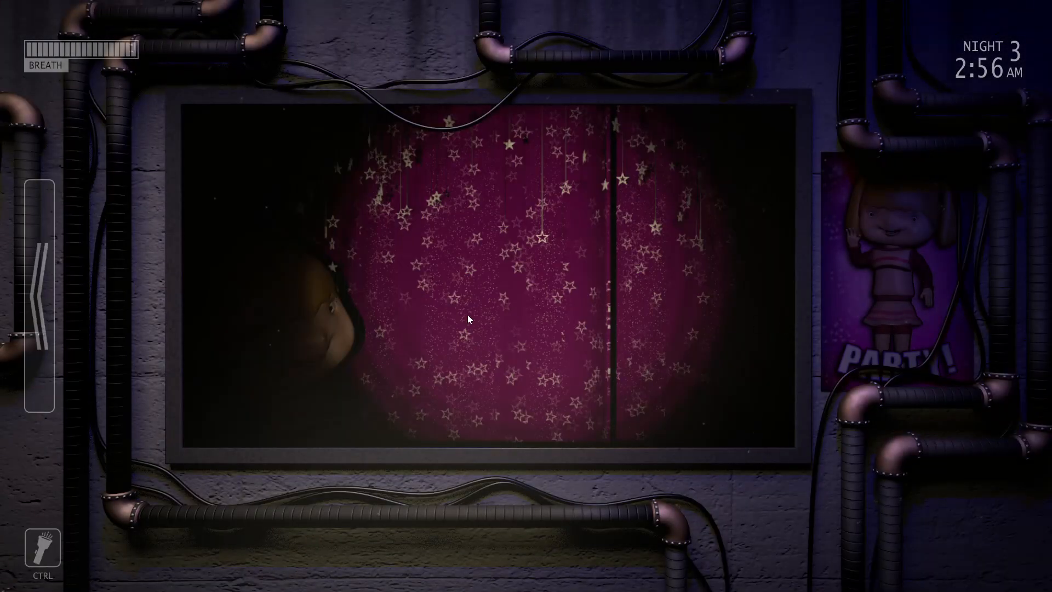
pyautogui.moveTo(606, 350)
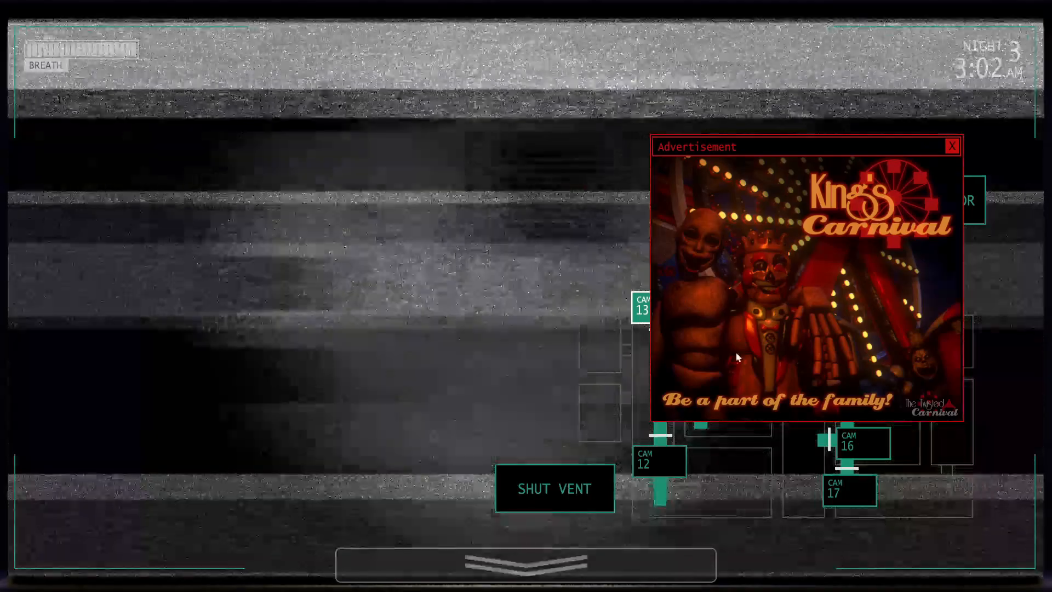
# Step: Close the Kings Carnival ad and show the main-floor cameras 01–11
pyautogui.click(952, 146)
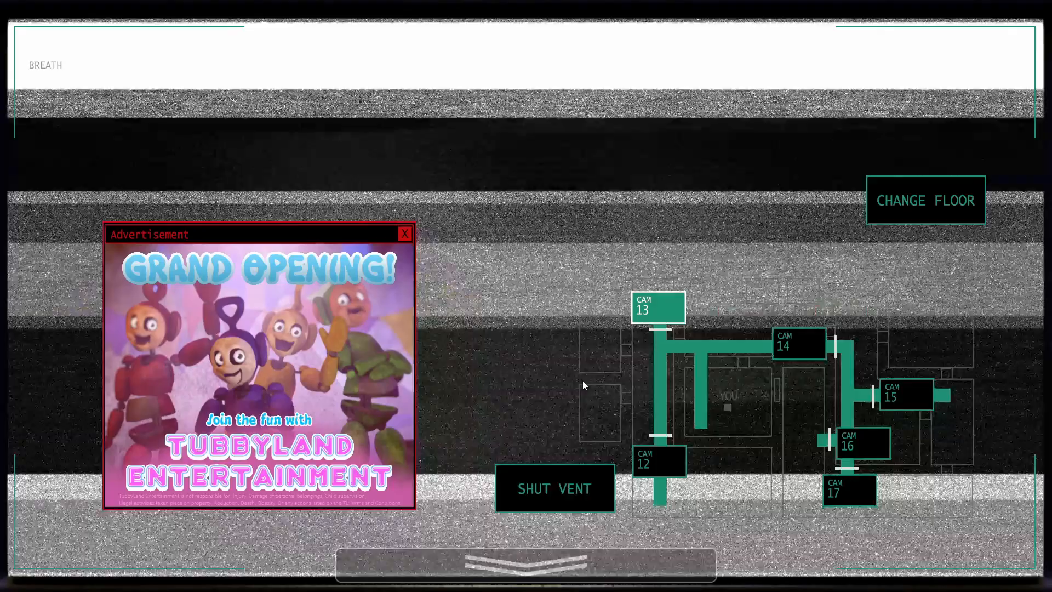
pyautogui.click(404, 233)
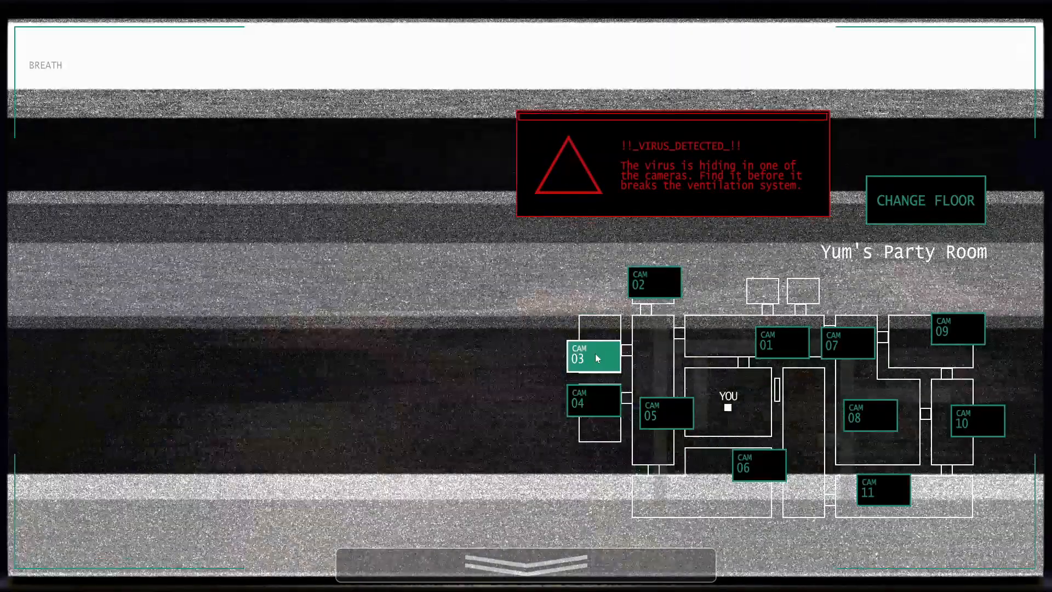
# Step: Check CAM 03, Yum's Party Room, for the hiding virus
pyautogui.click(870, 415)
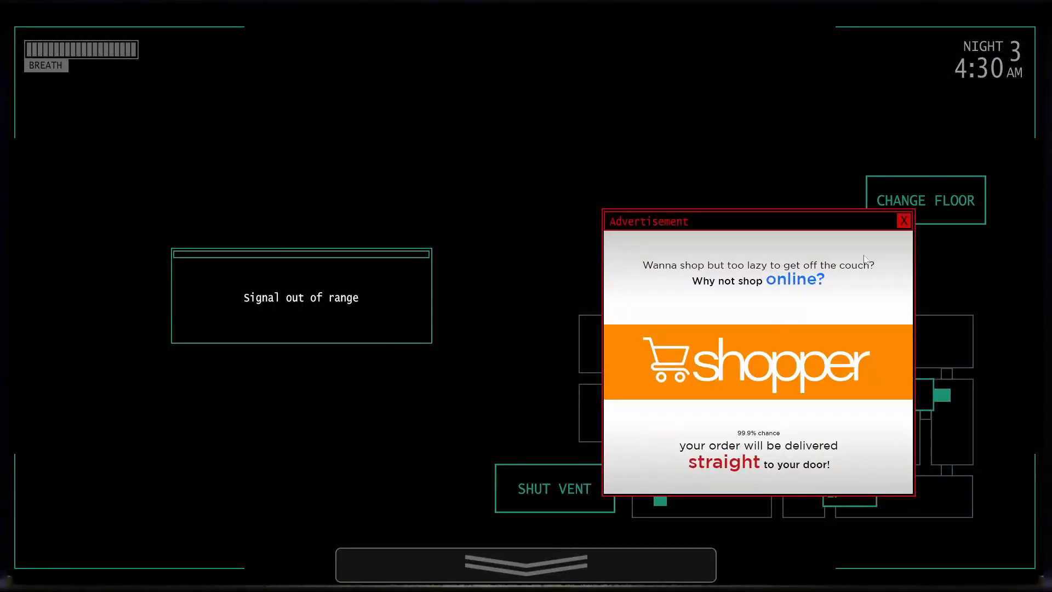
# Step: Close the Shopper ad, shut the vent on the kid in the passage and check the lower vent camera
pyautogui.click(903, 220)
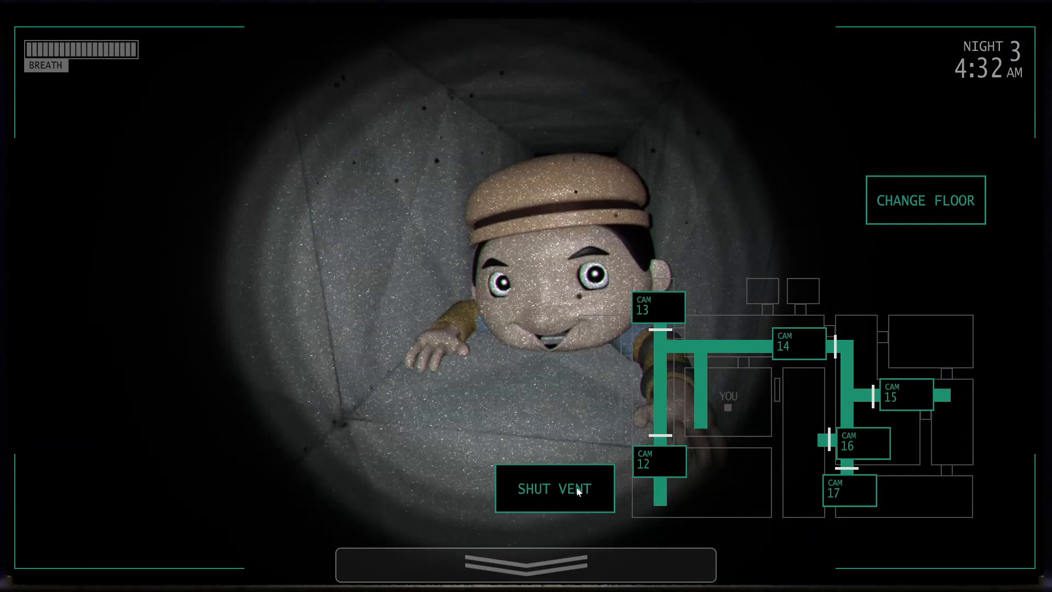
pyautogui.click(555, 488)
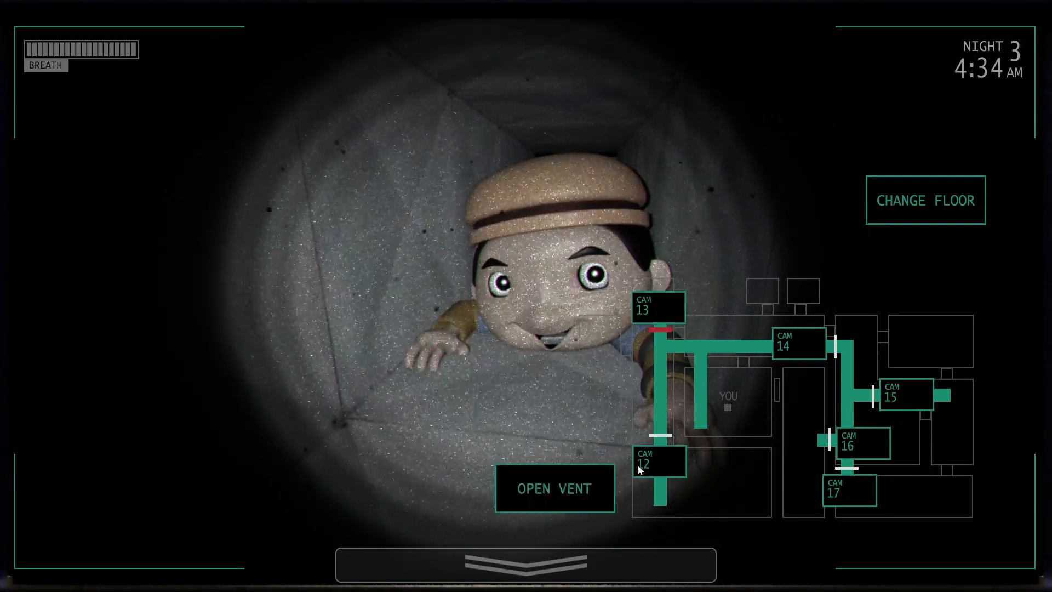
pyautogui.click(659, 459)
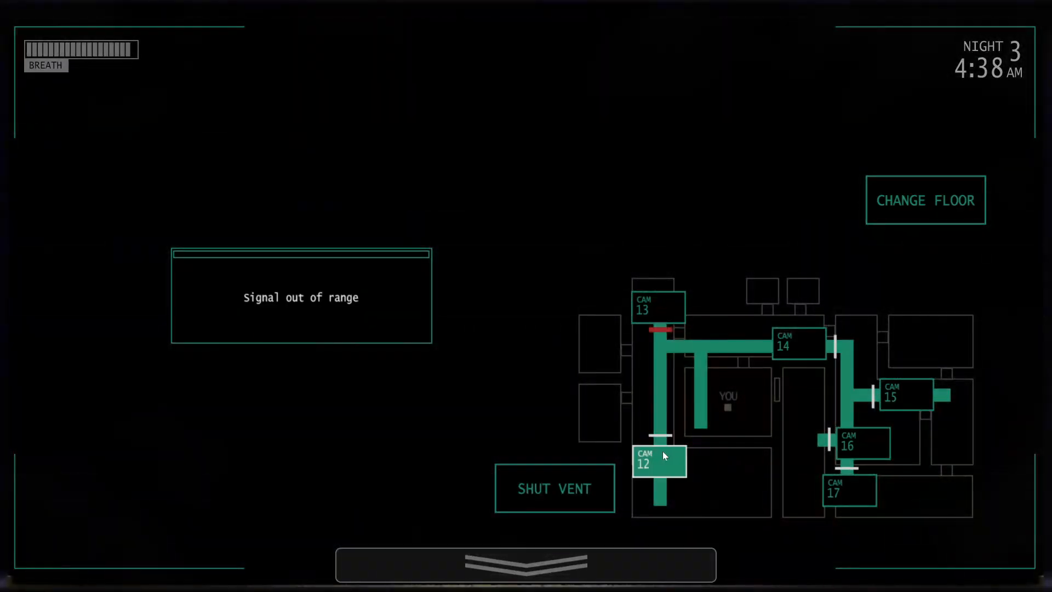
pyautogui.click(659, 462)
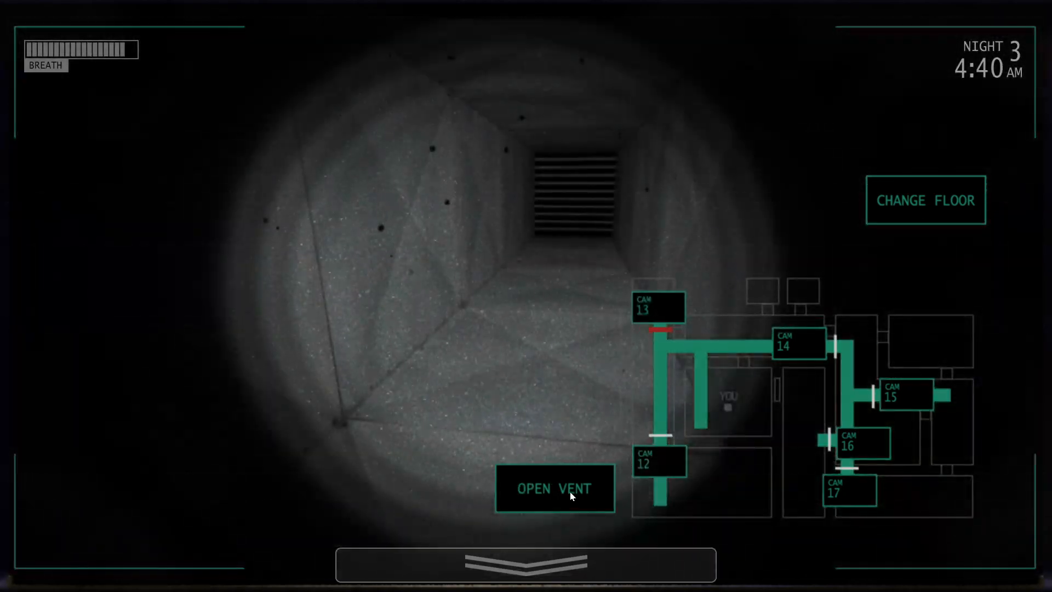
# Step: Reopen the vent once the passage is clear and switch to the main-floor cameras
pyautogui.click(555, 488)
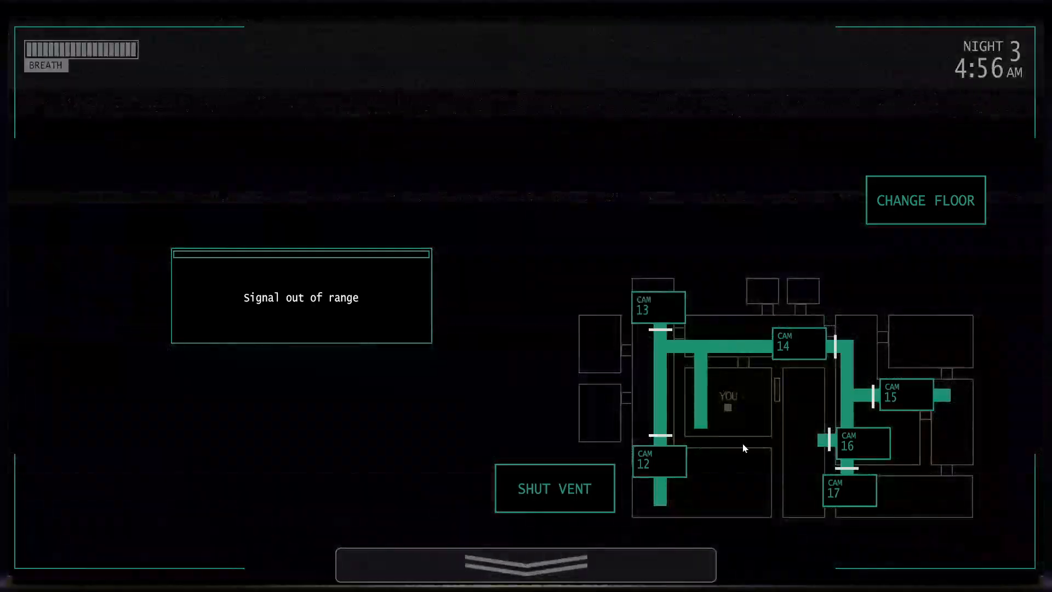
pyautogui.click(554, 487)
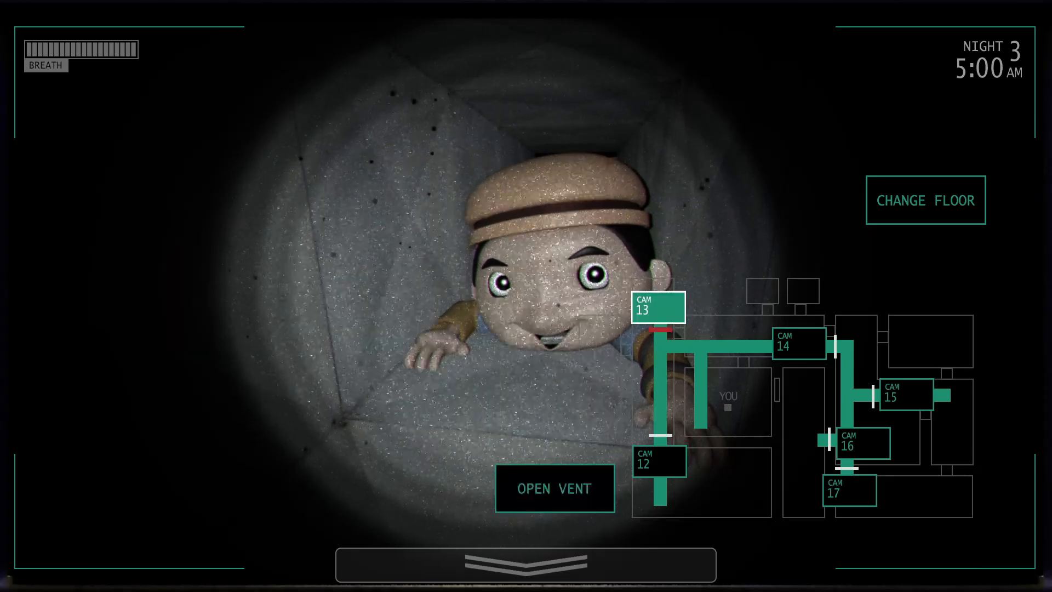
pyautogui.click(554, 488)
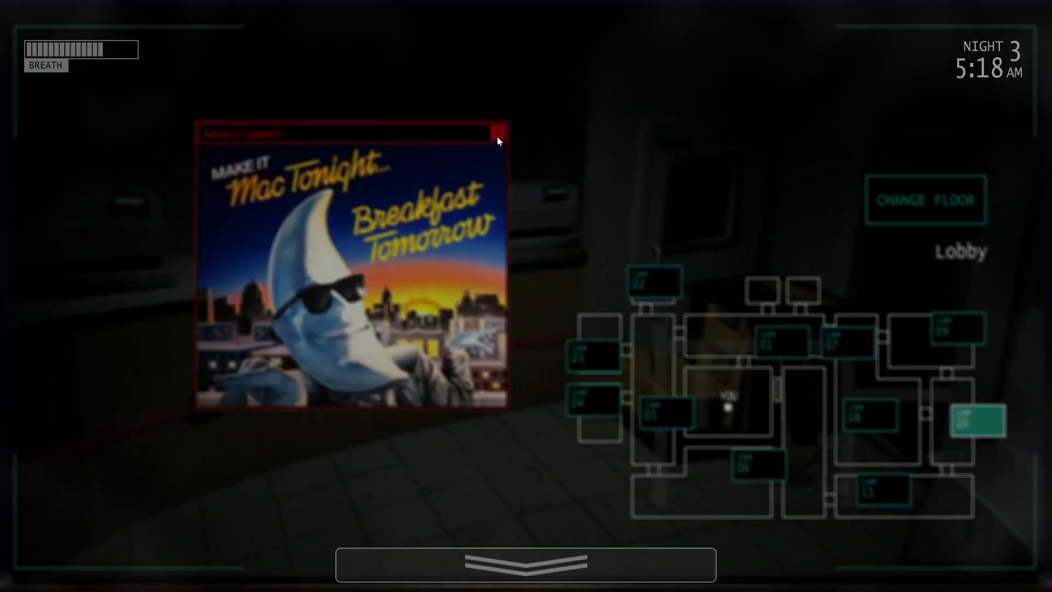
# Step: Close the Mac Tonight ad, glance around the office, then close the ad covering the vent camera
pyautogui.click(499, 129)
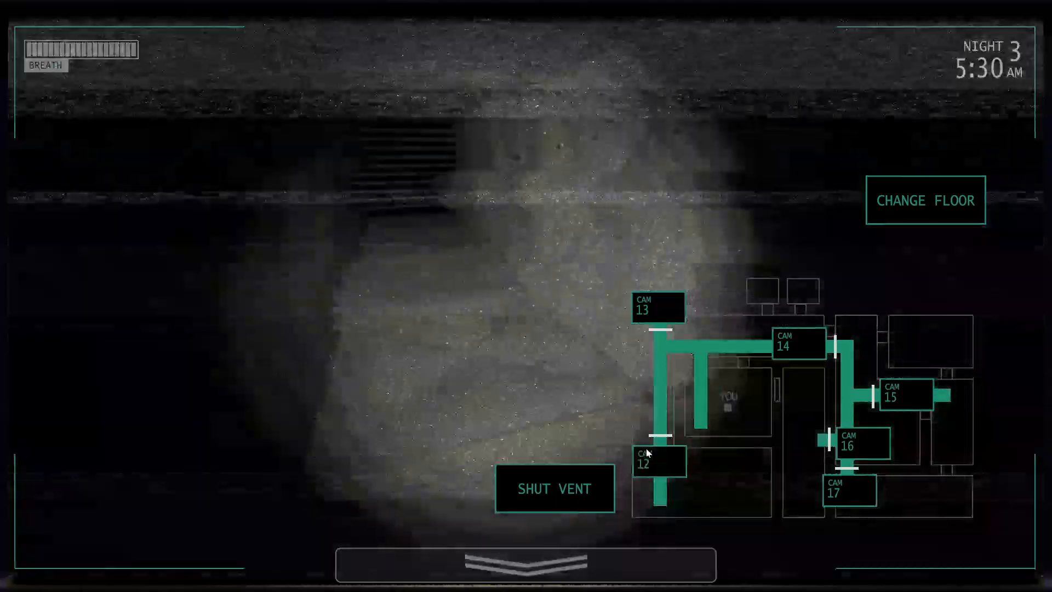
pyautogui.click(527, 565)
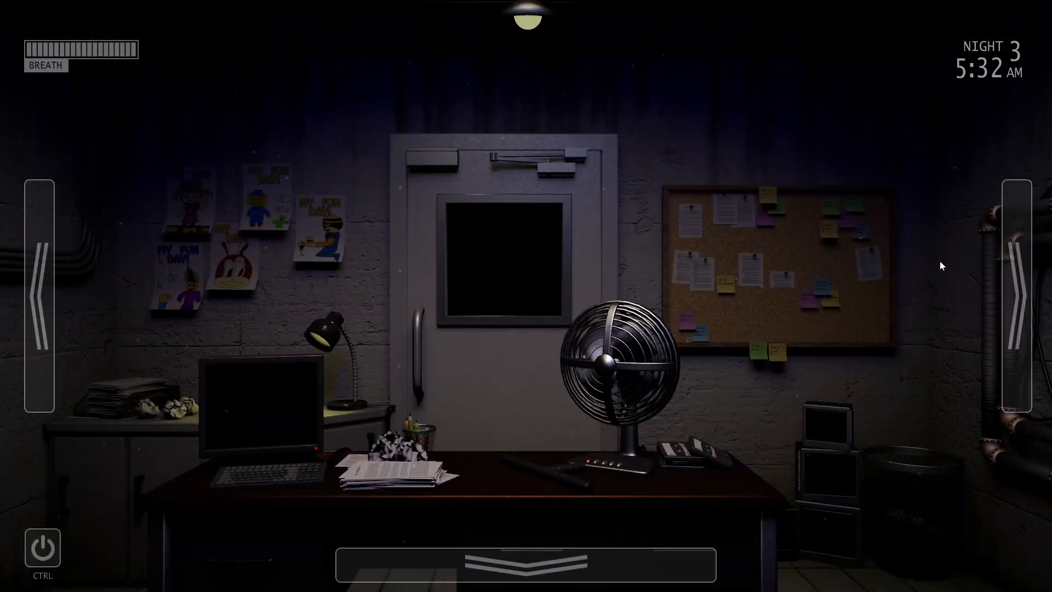
pyautogui.moveTo(313, 302)
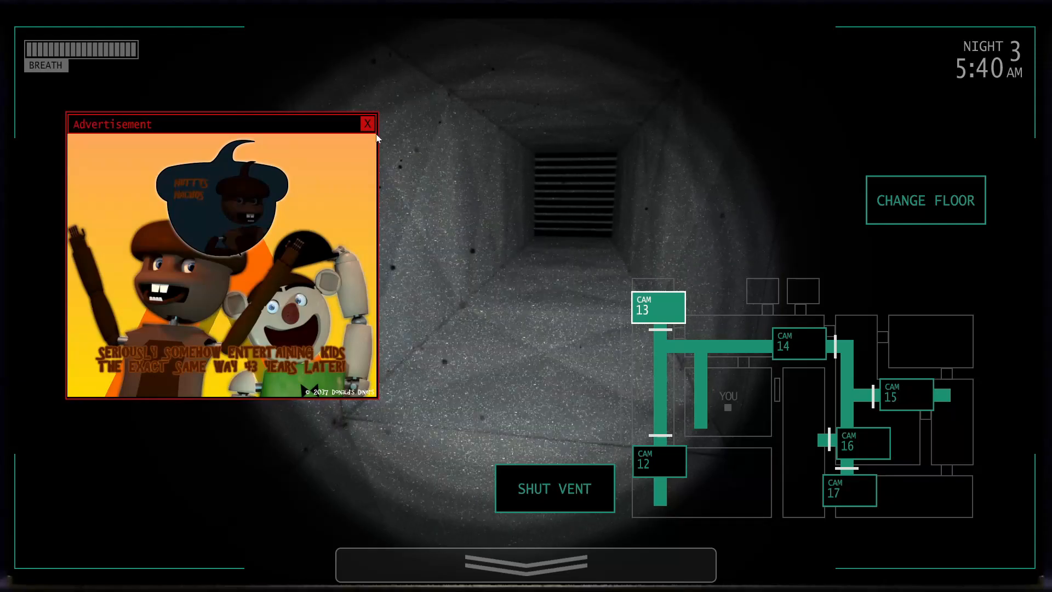
pyautogui.click(368, 124)
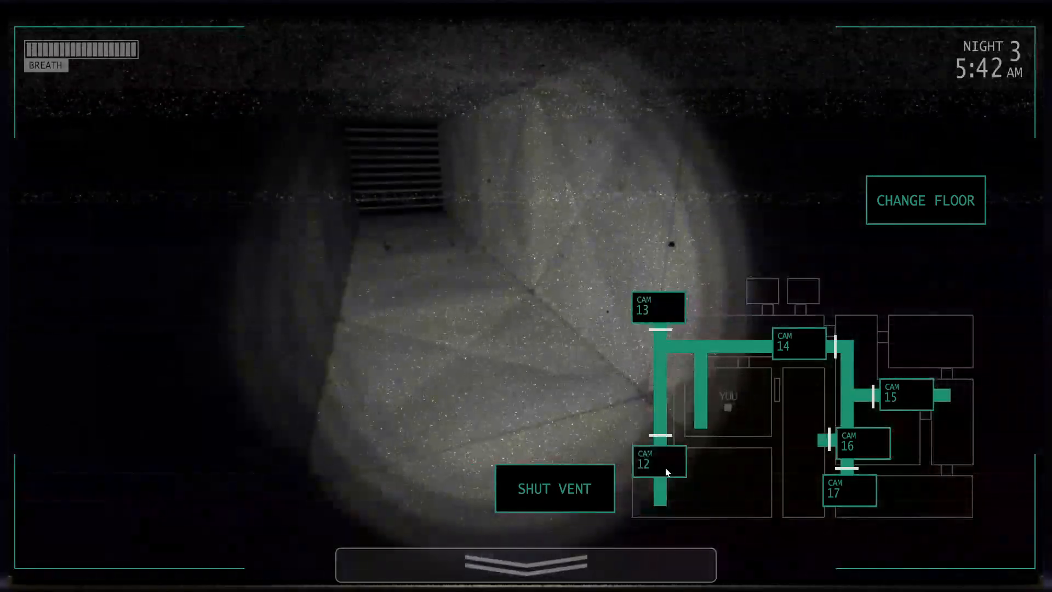